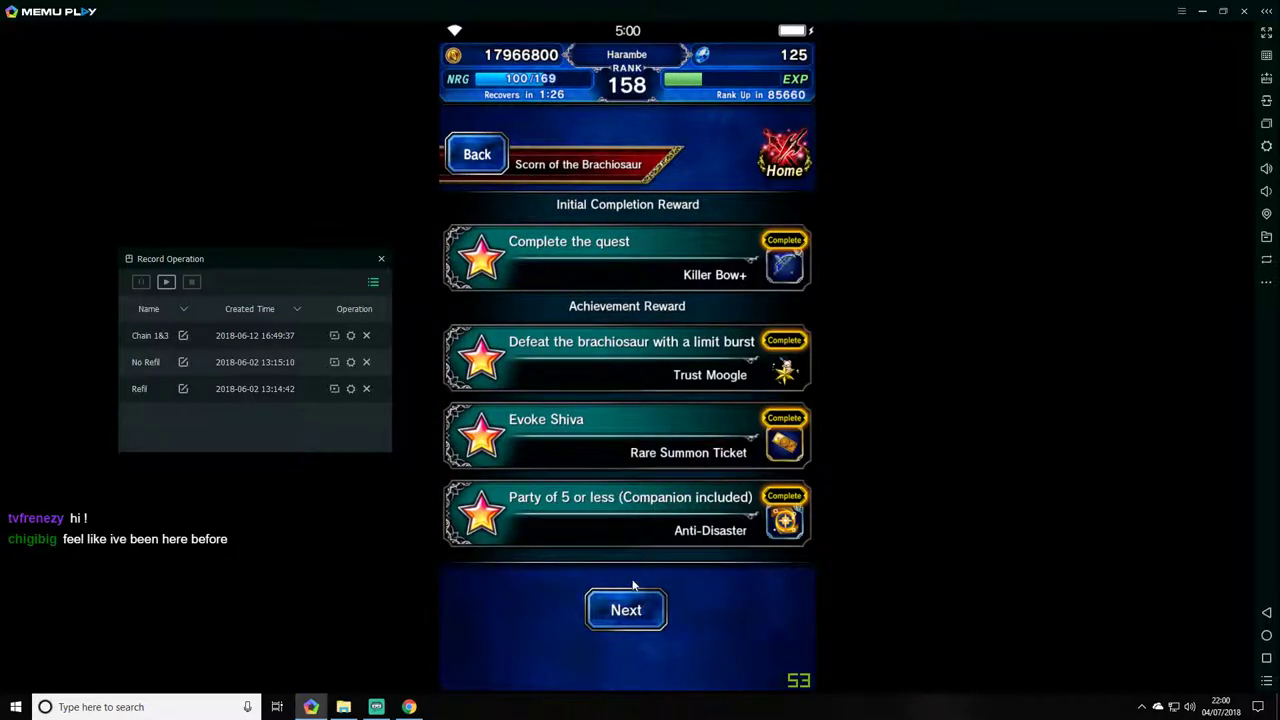
# - Advance past the quest rewards and scroll the companion list without choosing one
pyautogui.click(624, 610)
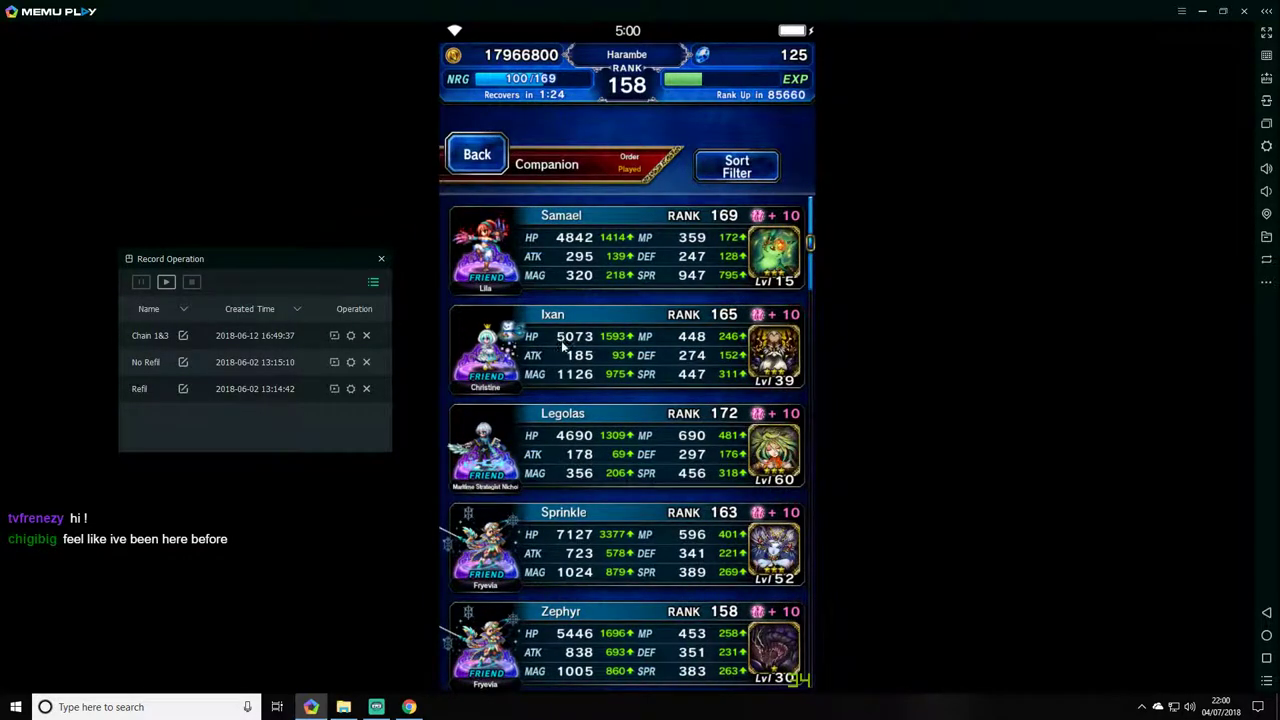
pyautogui.scroll(-3)
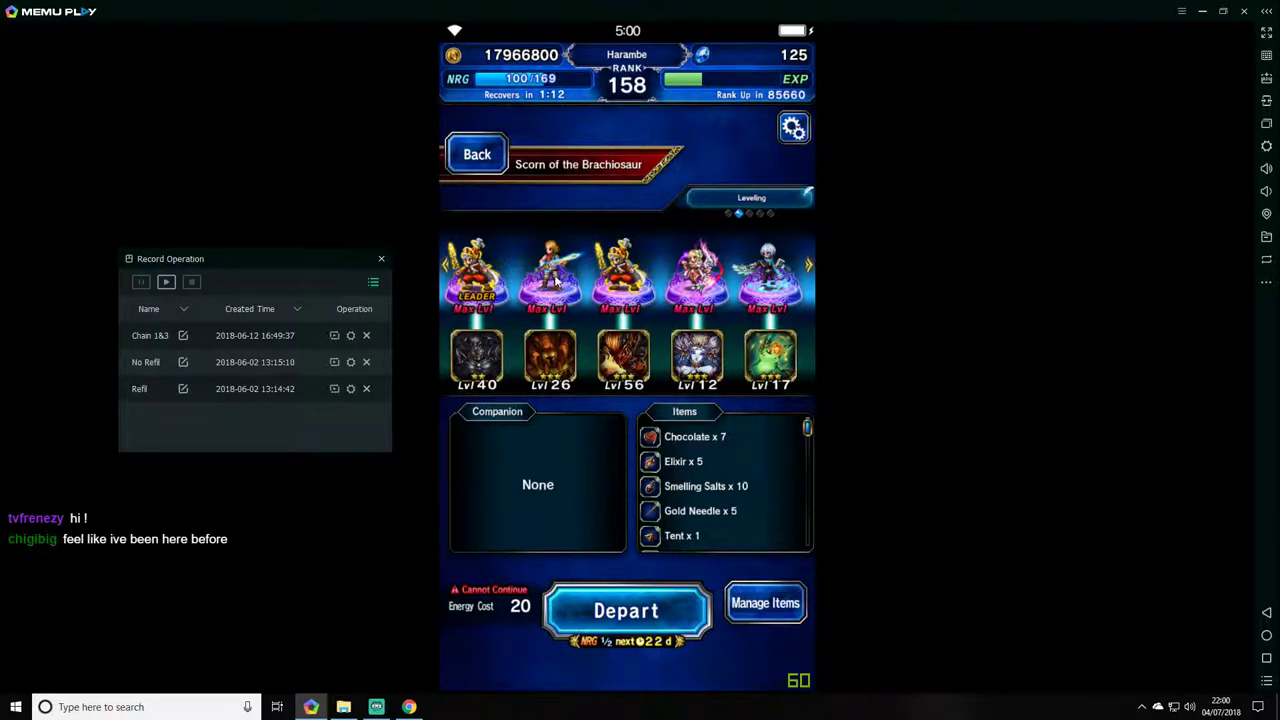
# - Bring up Maritime Strategist Nichol's equipment and ability details from the party
pyautogui.click(548, 276)
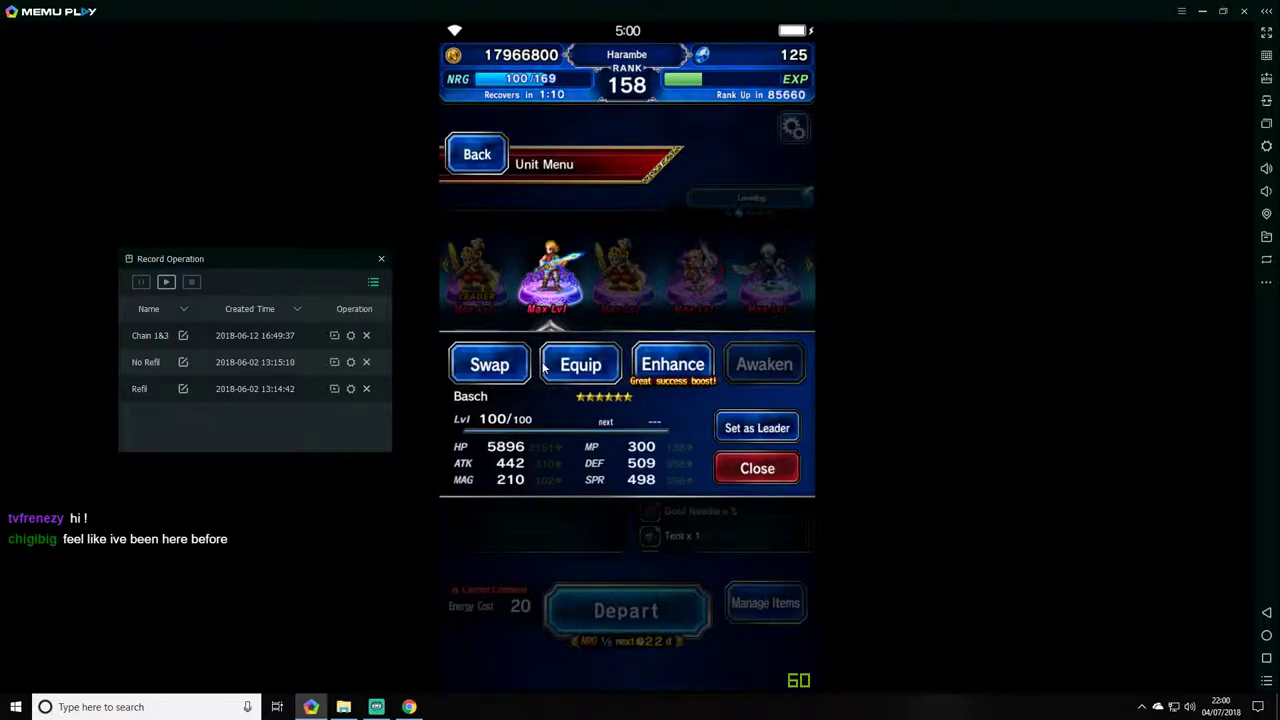
pyautogui.click(580, 364)
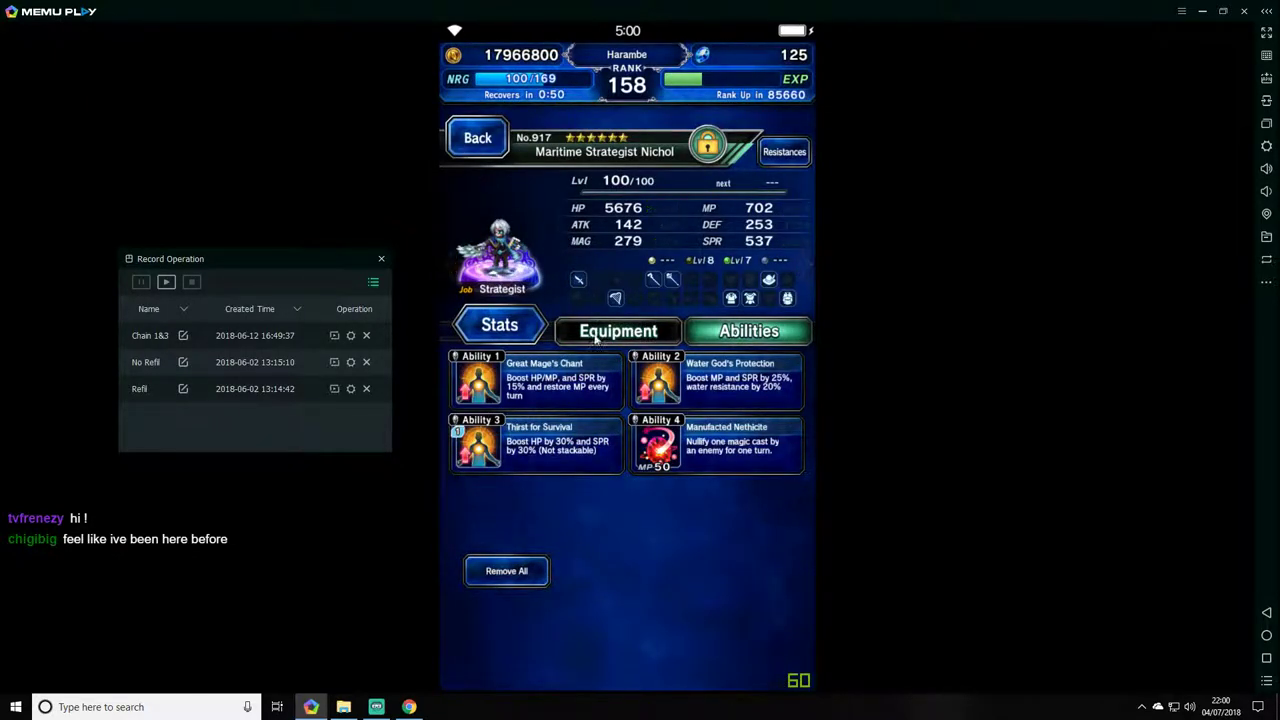
# - Replace Nichol's third ability, Thirst for Sundew, with the special ability Bushido - Freedom
pyautogui.click(476, 136)
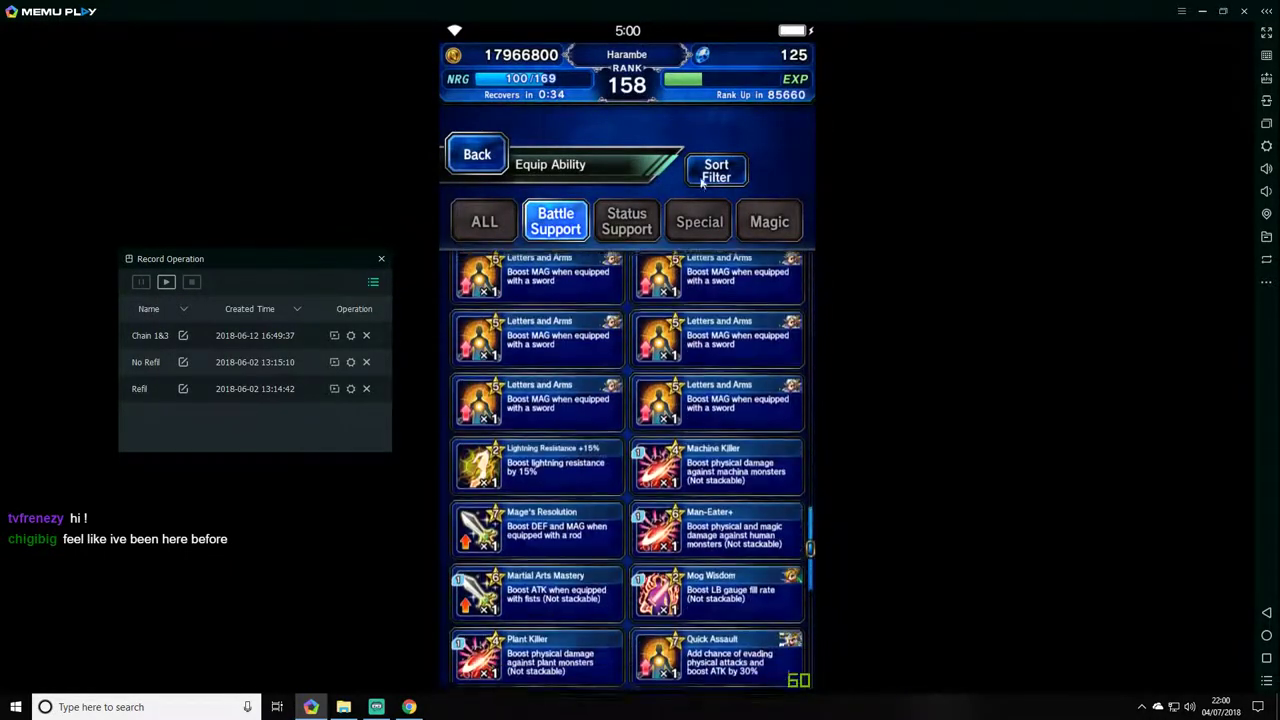
pyautogui.click(698, 220)
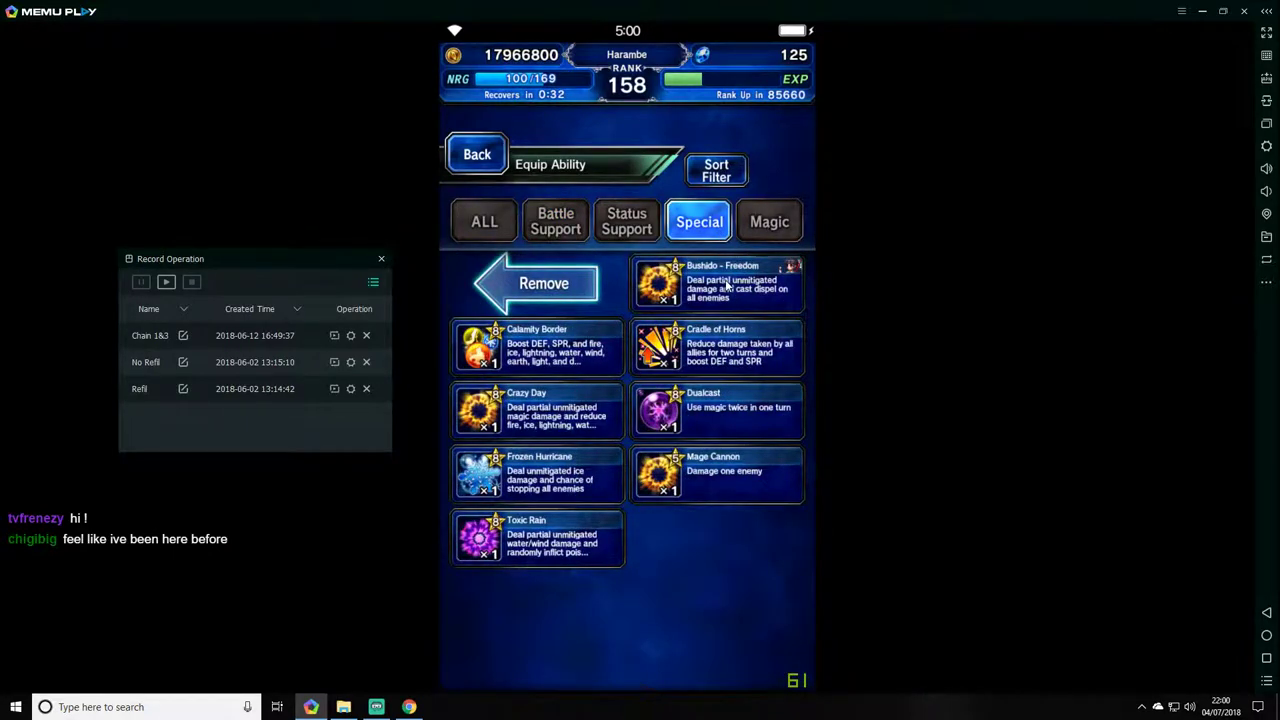
pyautogui.click(476, 154)
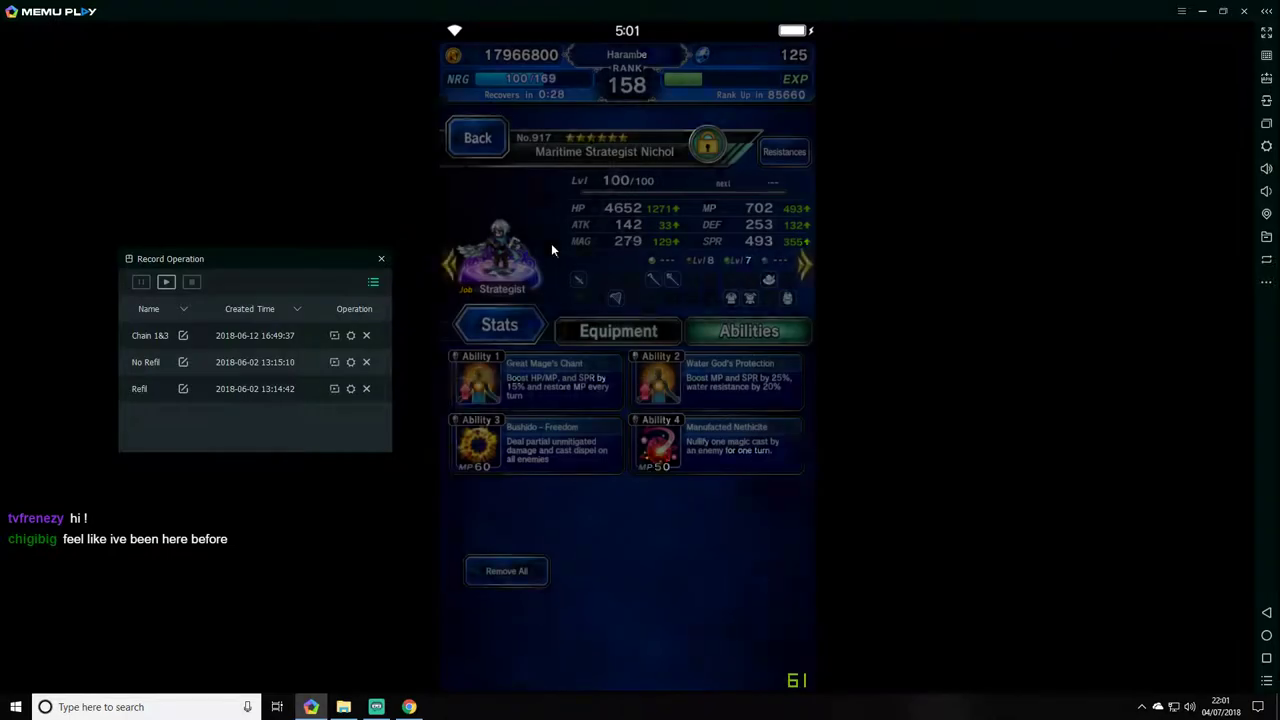
# - Review Basch, both Onion Knights and Lotus Mage Fina's gear and abilities, then return to departure
pyautogui.click(476, 136)
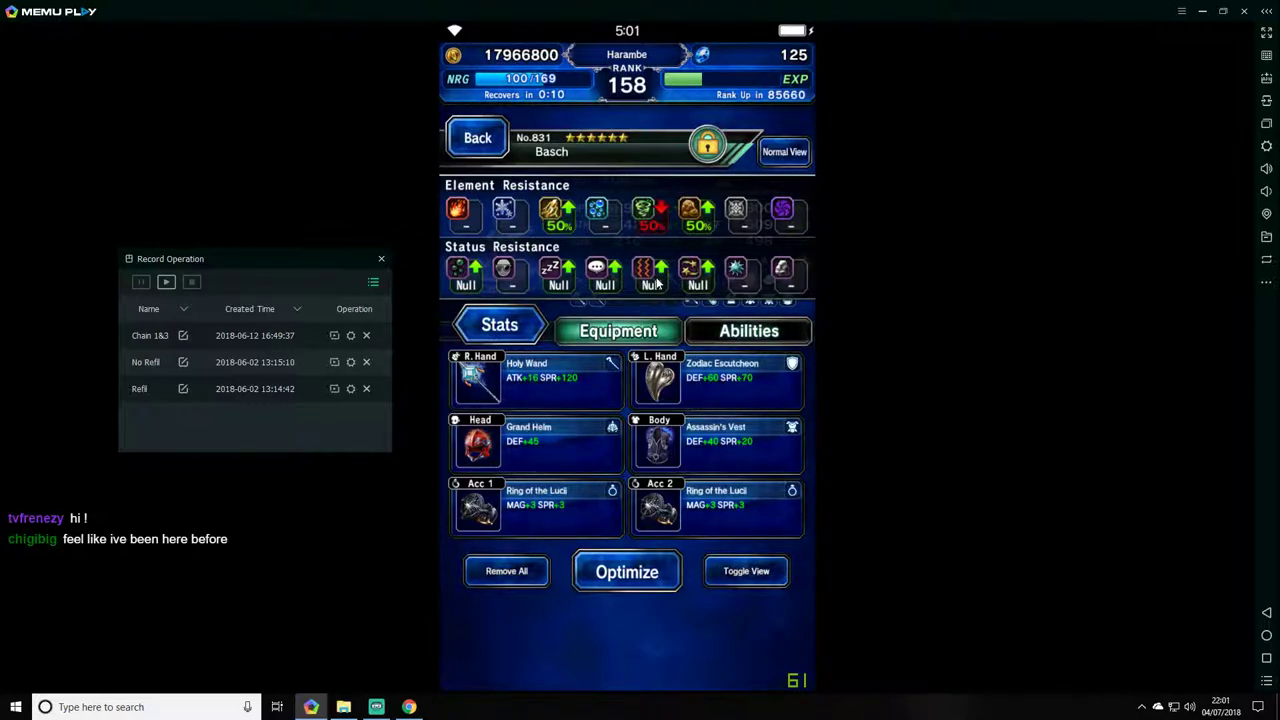
pyautogui.click(476, 136)
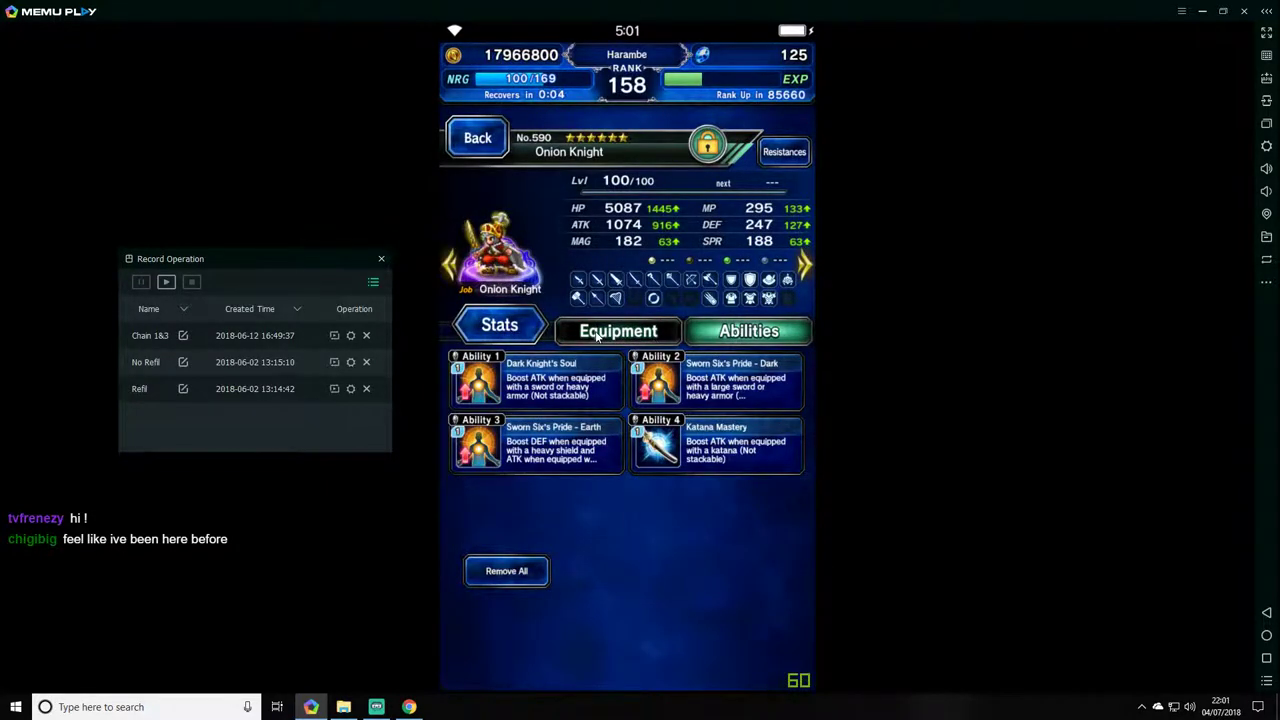
pyautogui.click(618, 332)
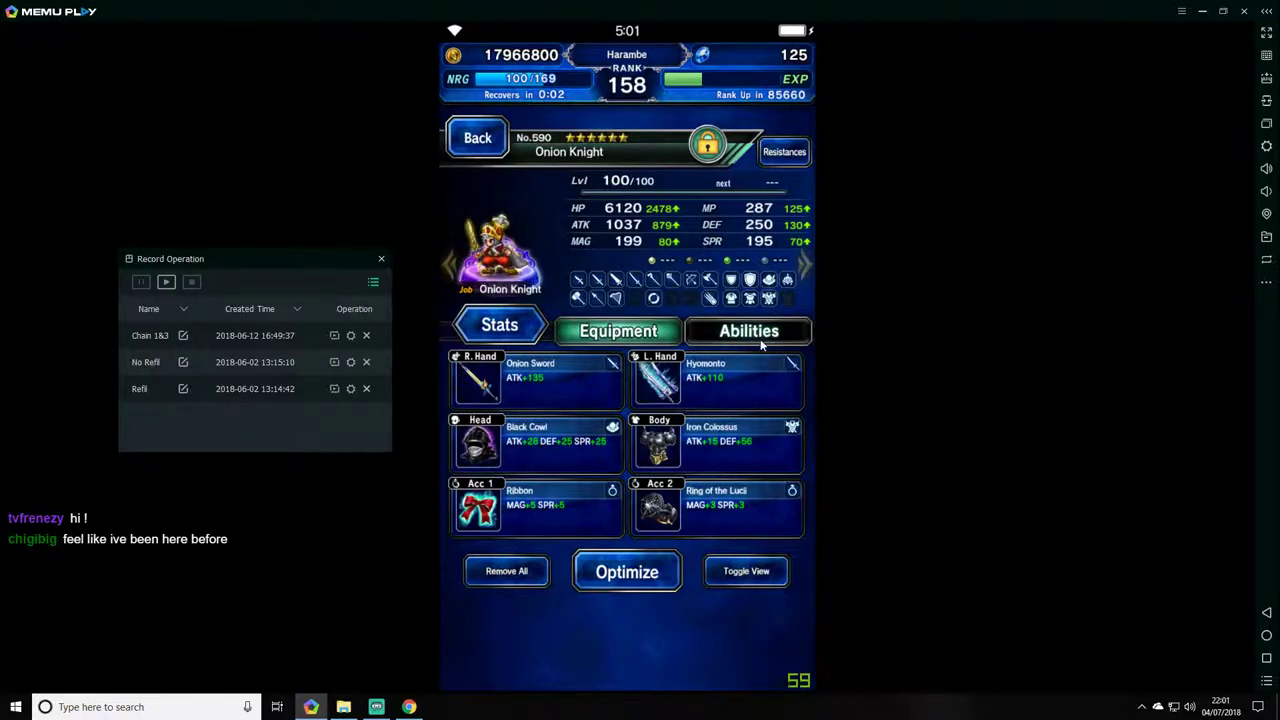
pyautogui.click(748, 332)
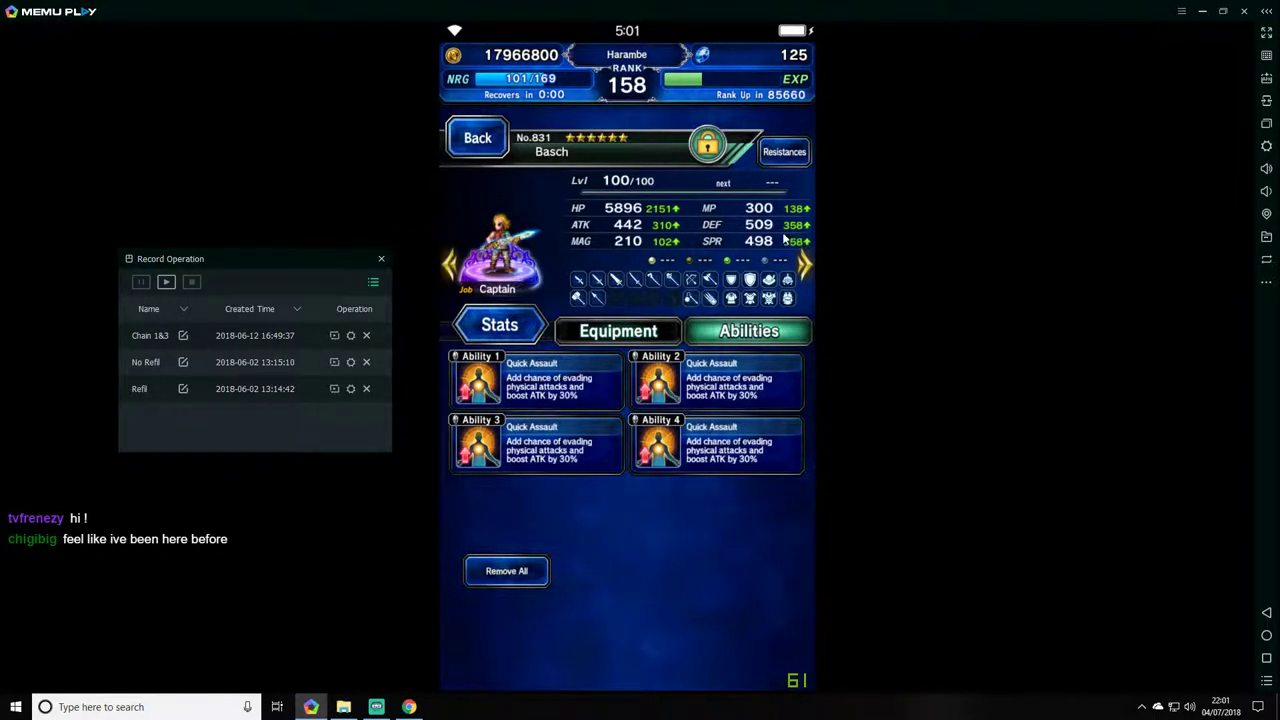
pyautogui.click(618, 332)
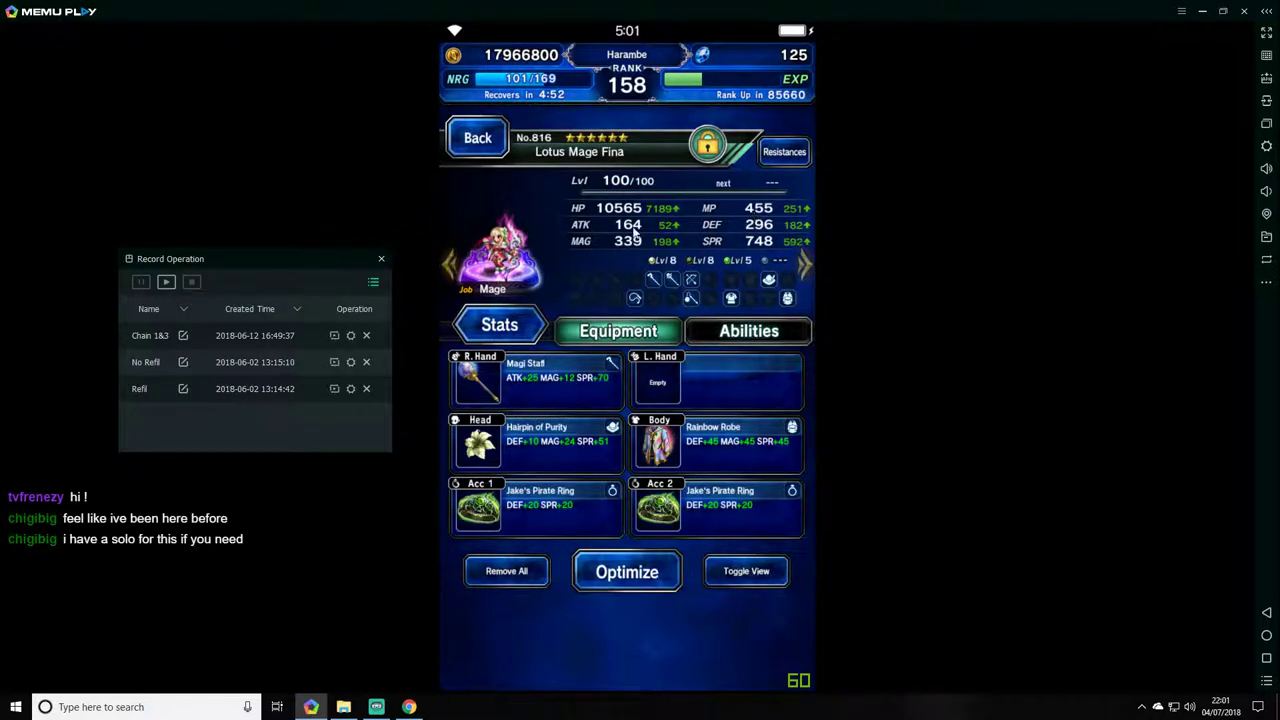
pyautogui.click(748, 332)
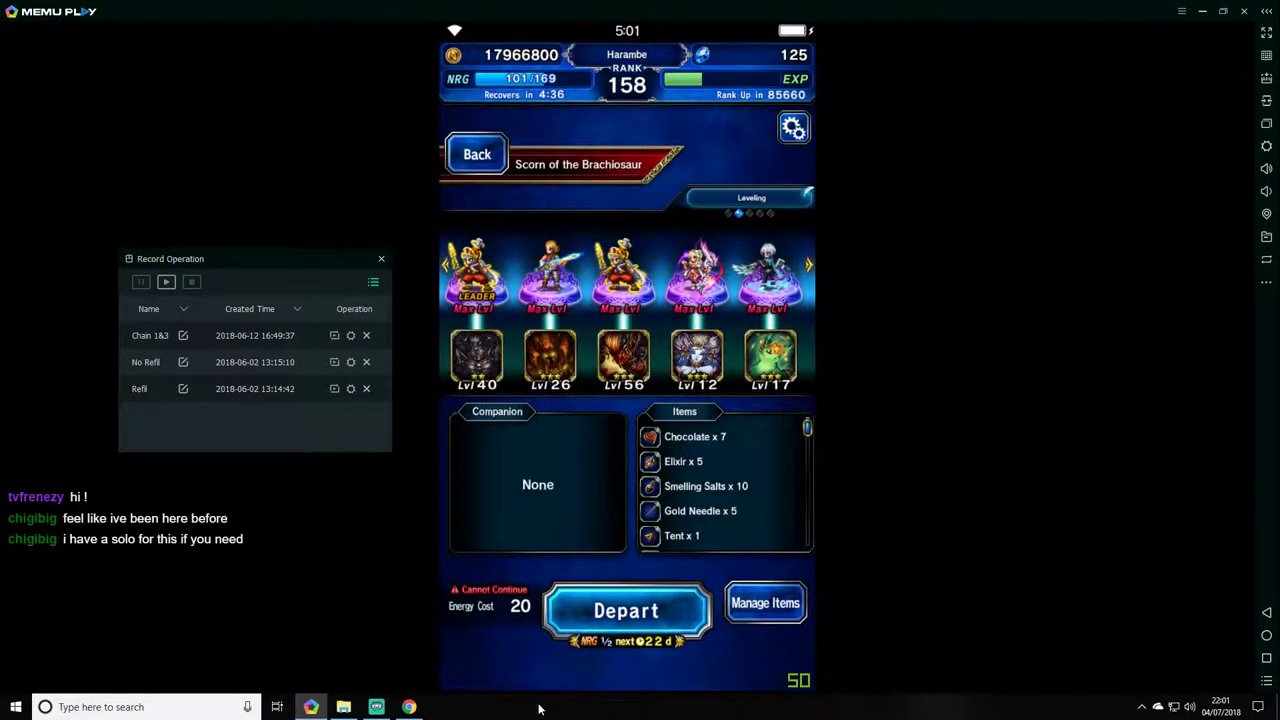
# - Depart on the Scorn of the Brachiosaur quest with this five-unit party
pyautogui.click(628, 610)
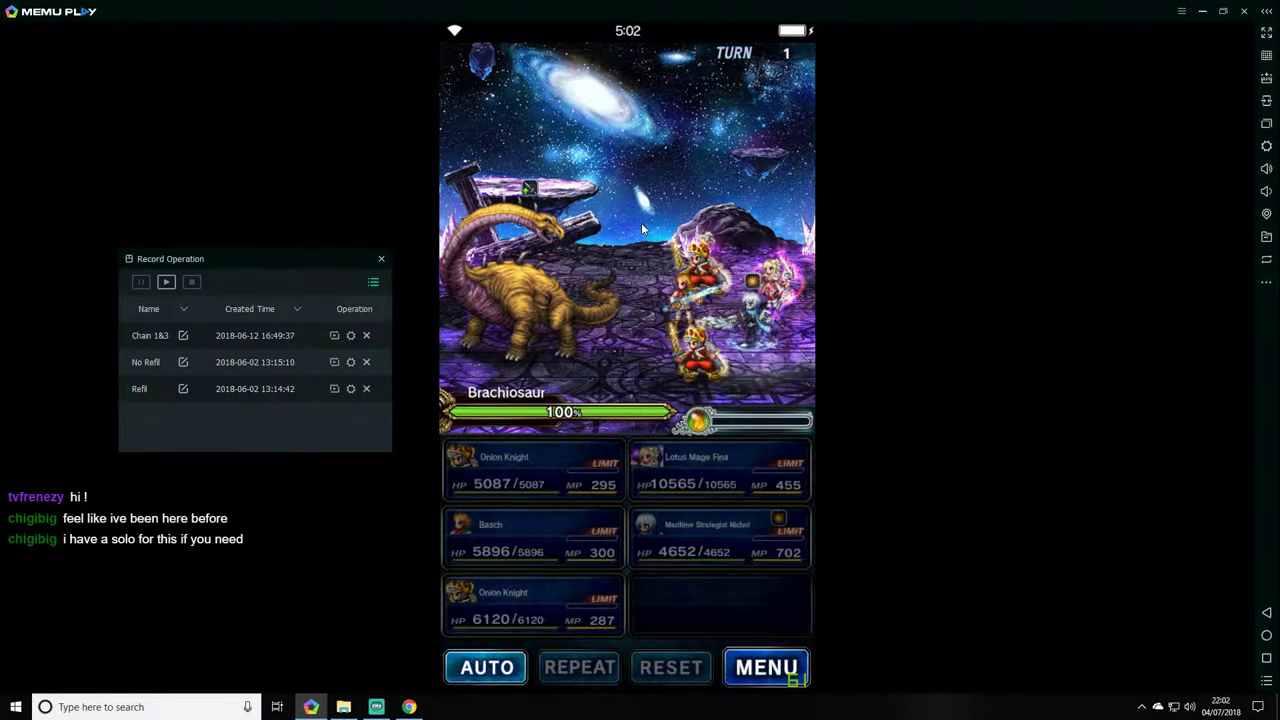
# - Have Lotus Mage Fina cast Dispelga, then bring up Basch's abilities
pyautogui.click(766, 668)
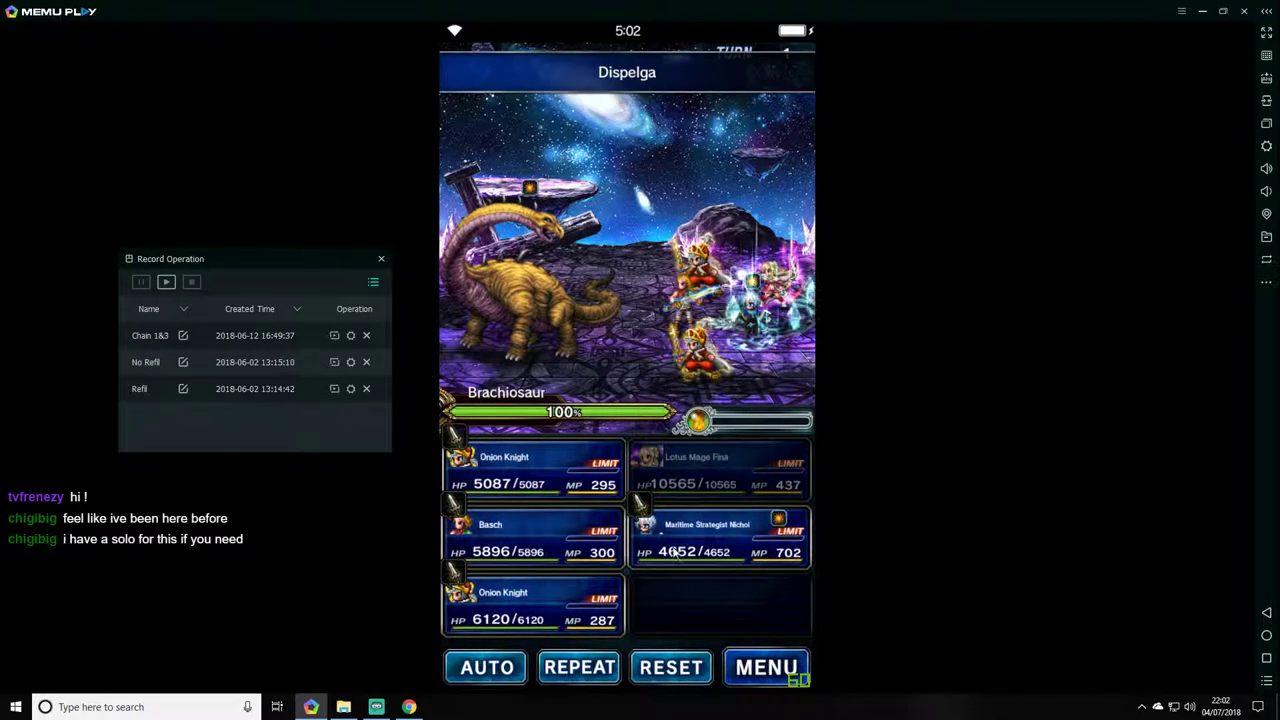
pyautogui.click(768, 668)
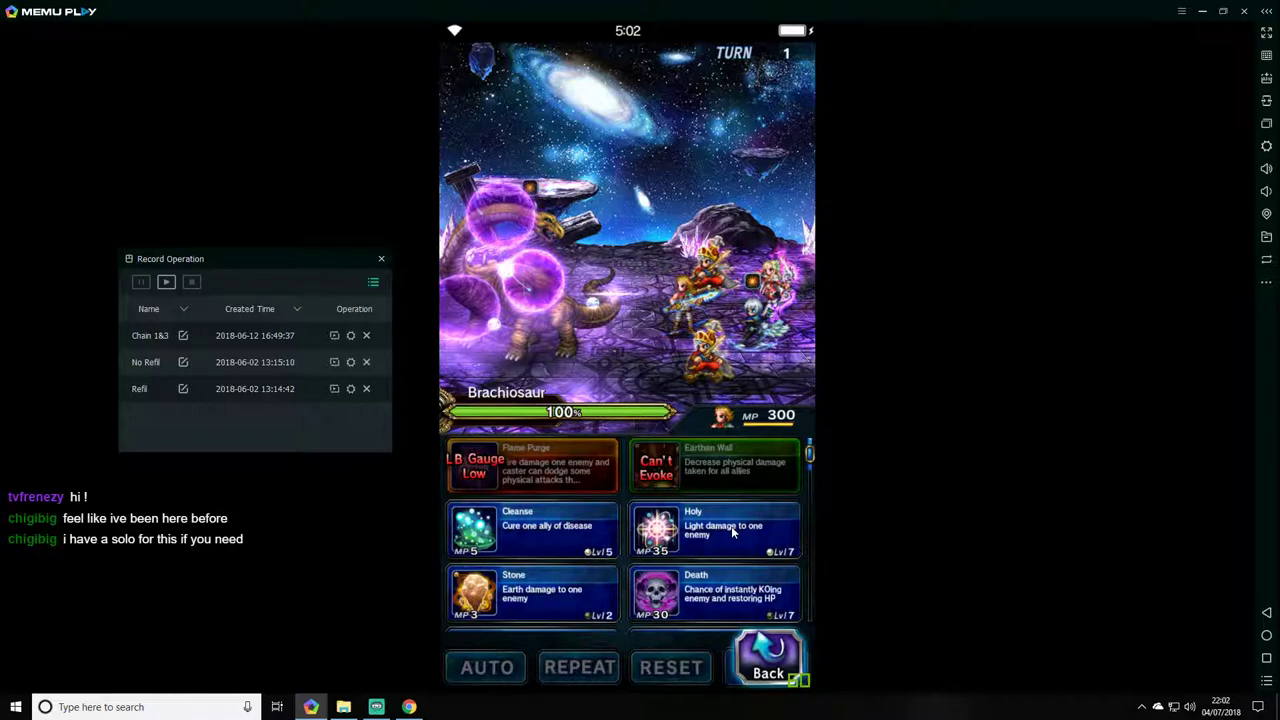
pyautogui.moveTo(770, 164)
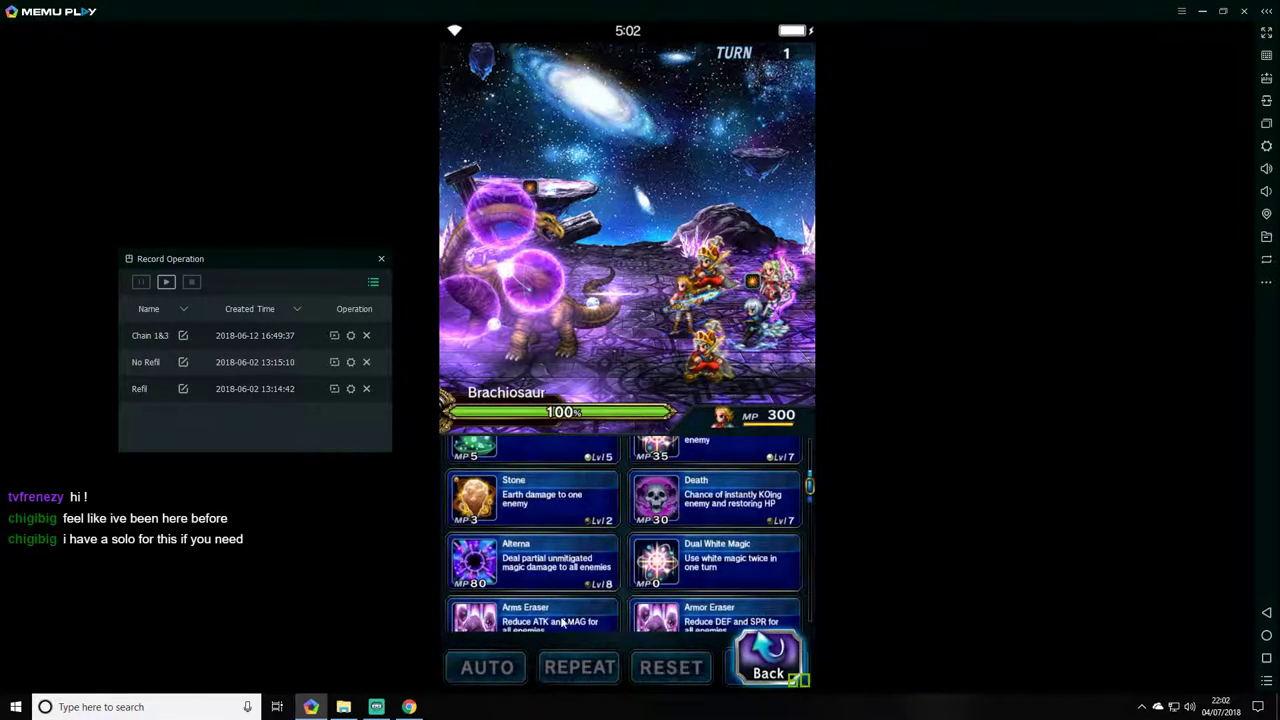
# - Queue Arms Eraser against the Brachiosaur from the unit's ability list
pyautogui.scroll(-3)
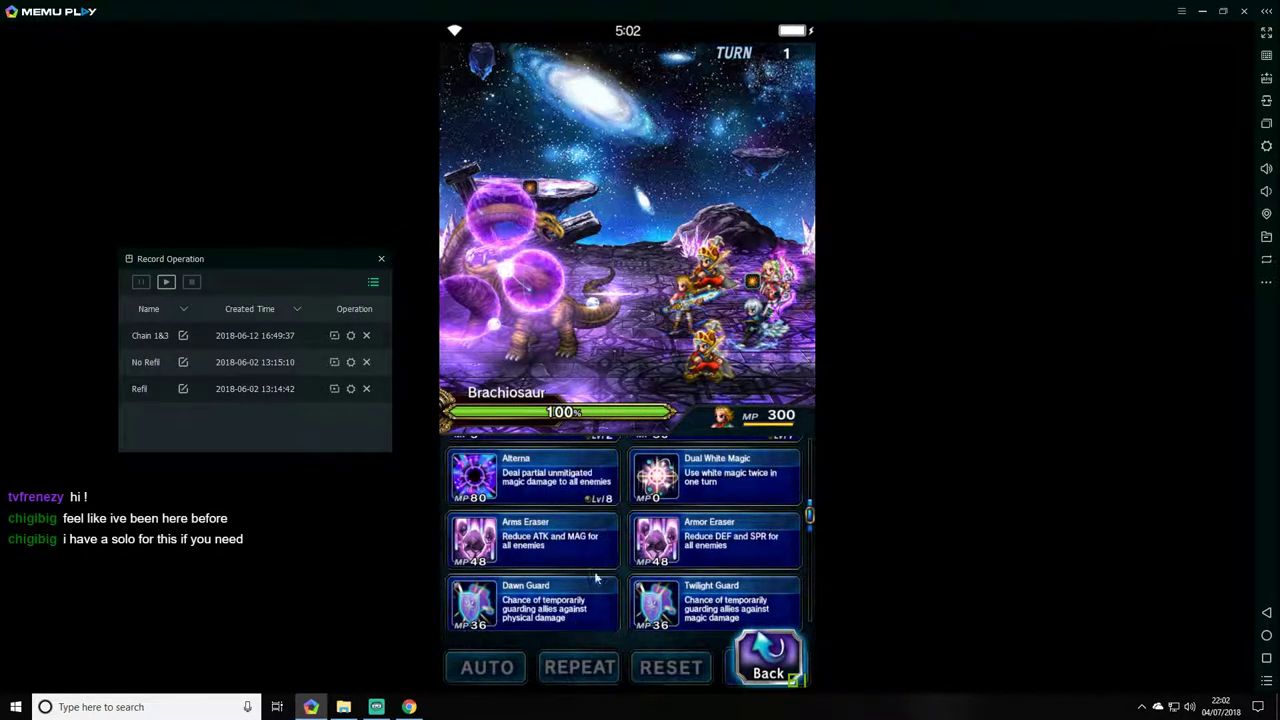
pyautogui.click(532, 600)
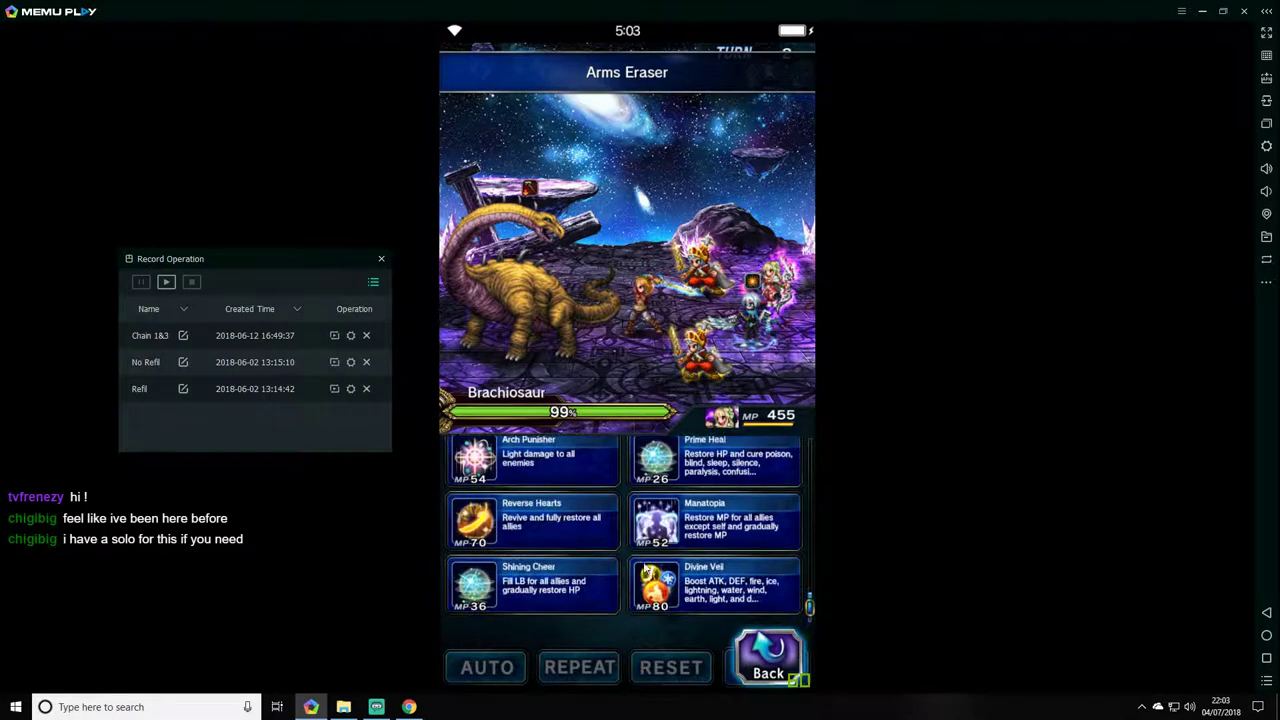
# - Queue Shining Cheer on all allies, a stance for the next unit and Judgment Cross
pyautogui.click(532, 584)
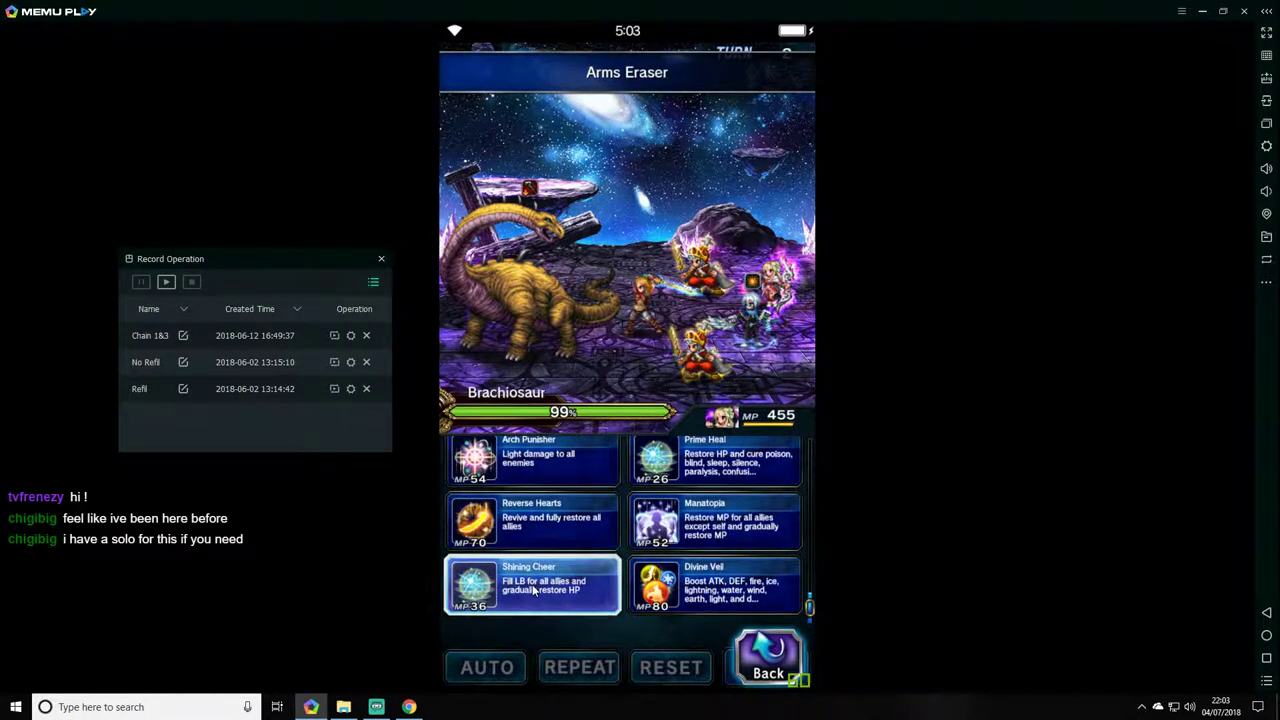
pyautogui.click(530, 584)
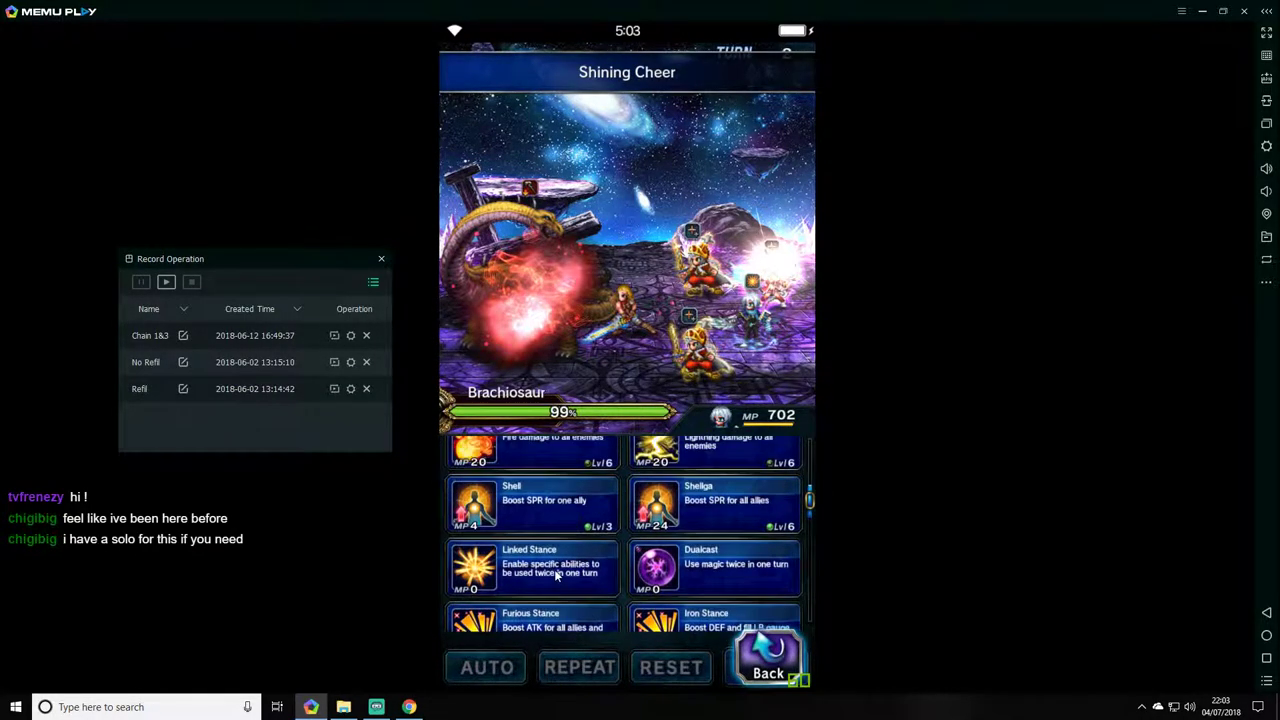
pyautogui.scroll(-3)
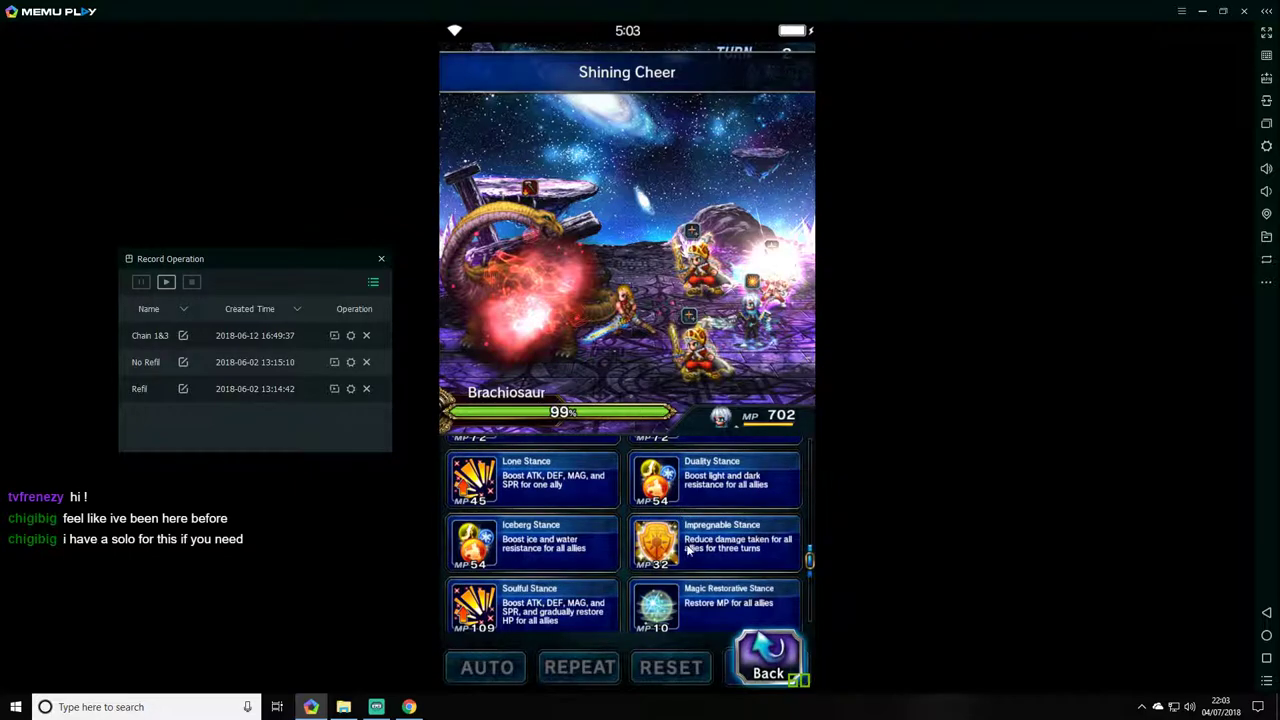
pyautogui.scroll(-3)
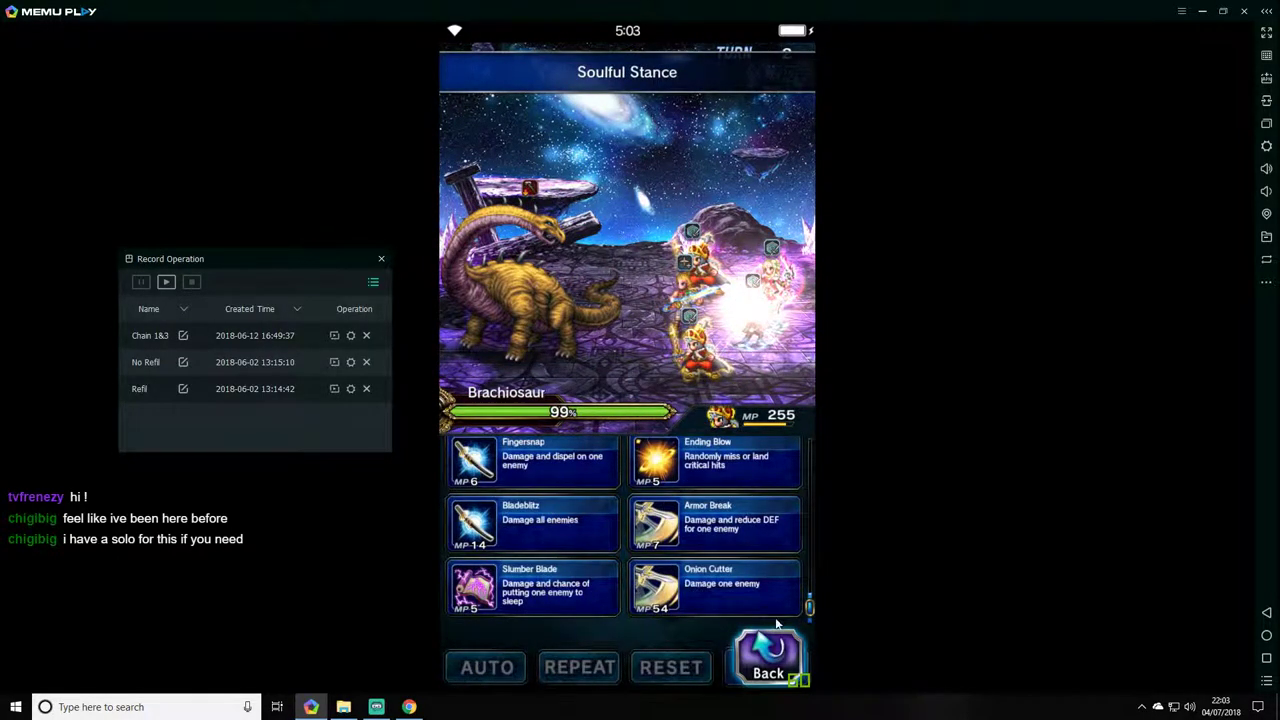
pyautogui.click(768, 660)
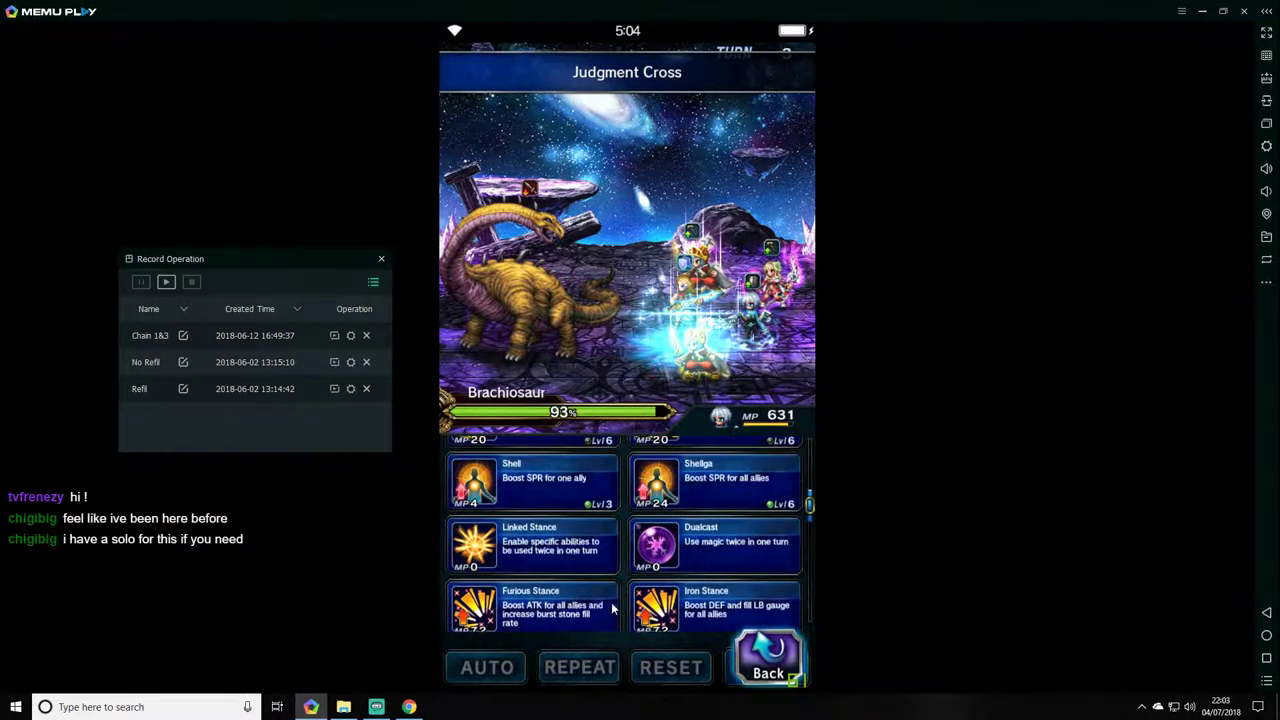
# - Queue a stance ability for the last unit and let the turns resolve to turn 4
pyautogui.scroll(-3)
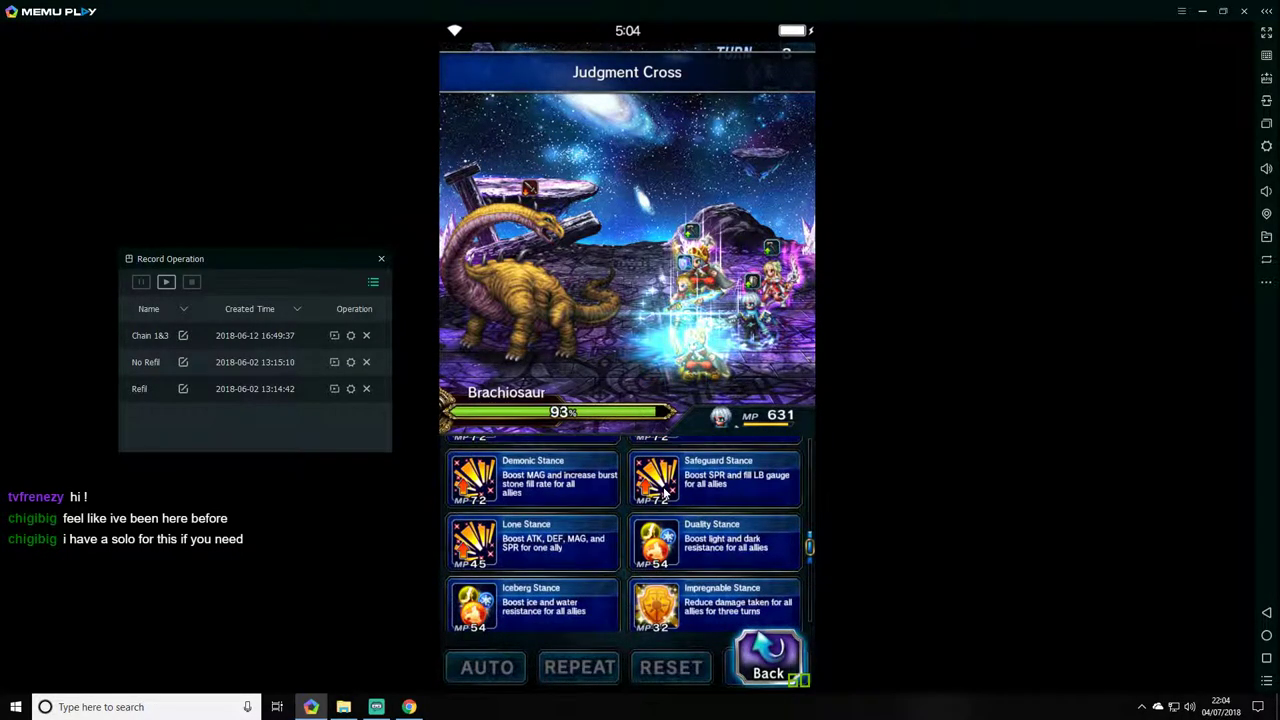
pyautogui.scroll(-3)
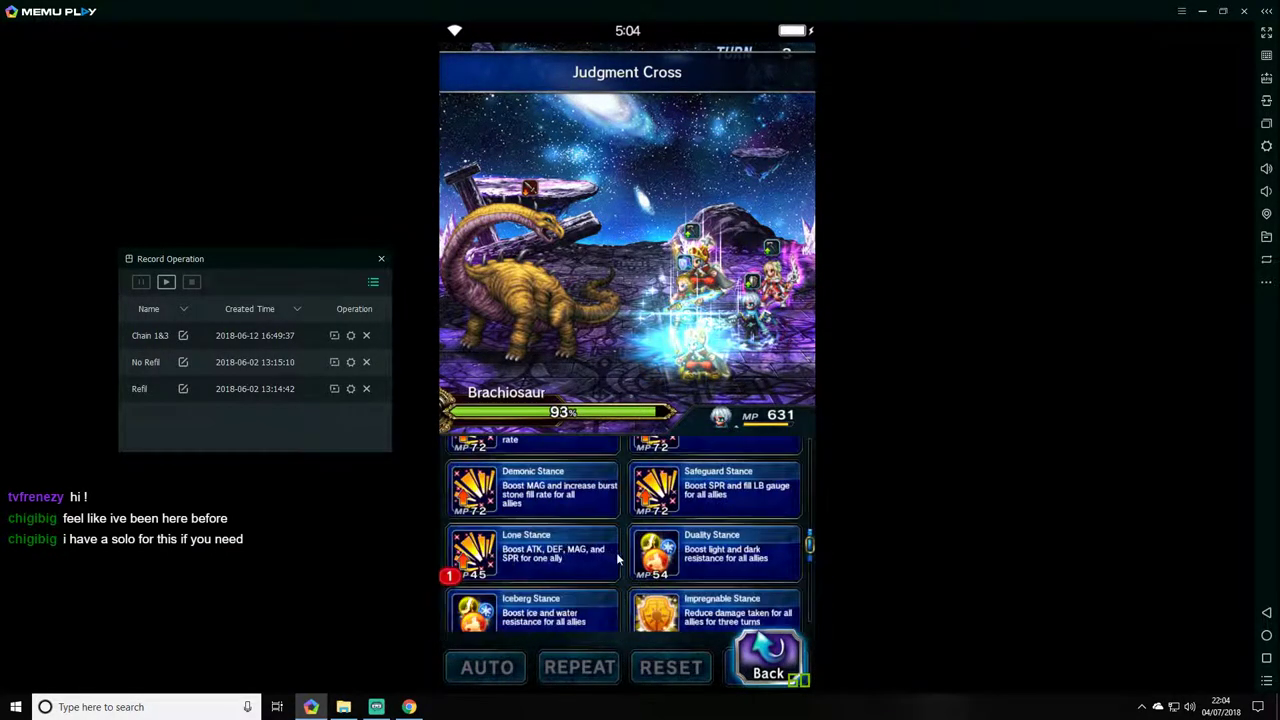
pyautogui.click(532, 556)
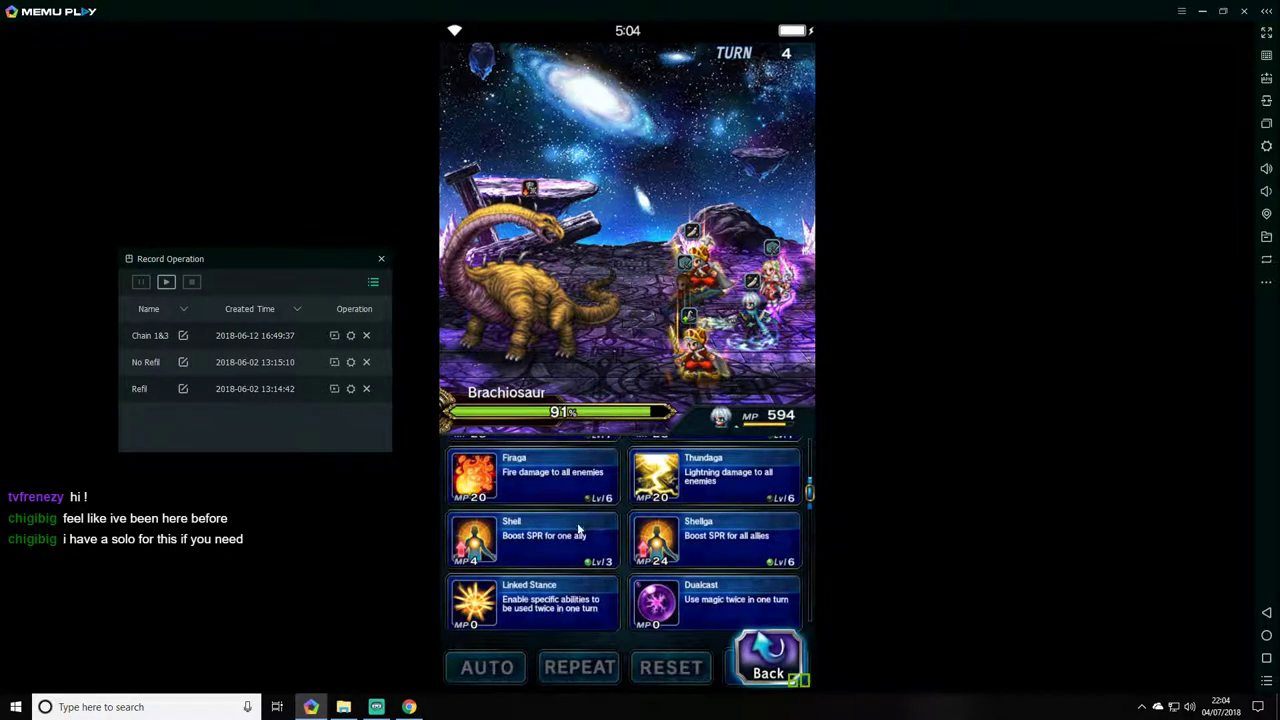
# - Queue another stance ability and keep the turns going until Dispelga is recast
pyautogui.scroll(-3)
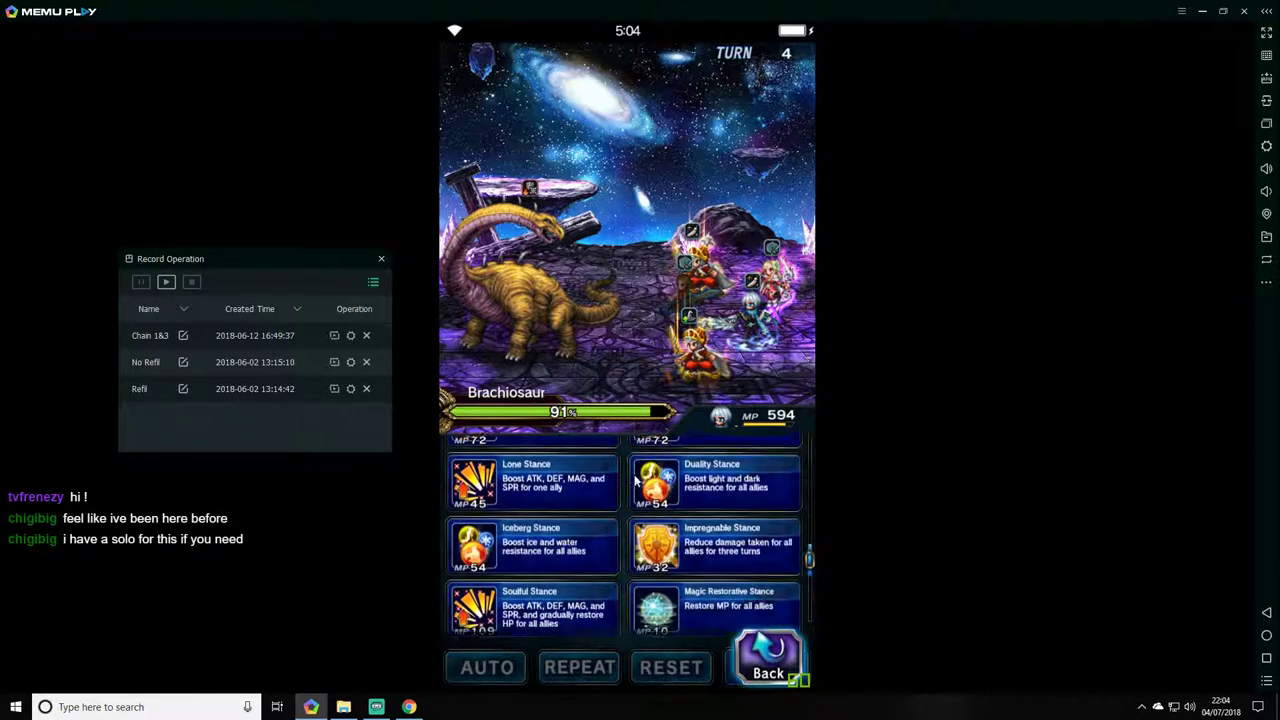
pyautogui.scroll(-3)
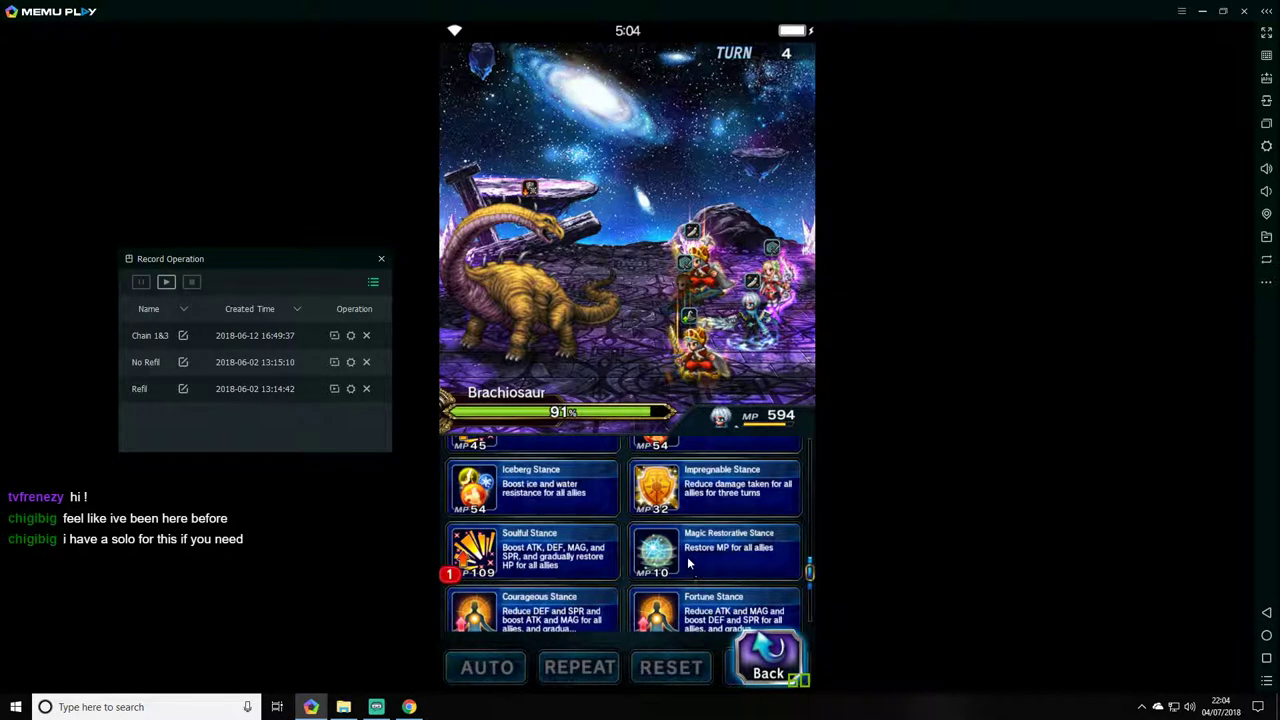
pyautogui.click(530, 550)
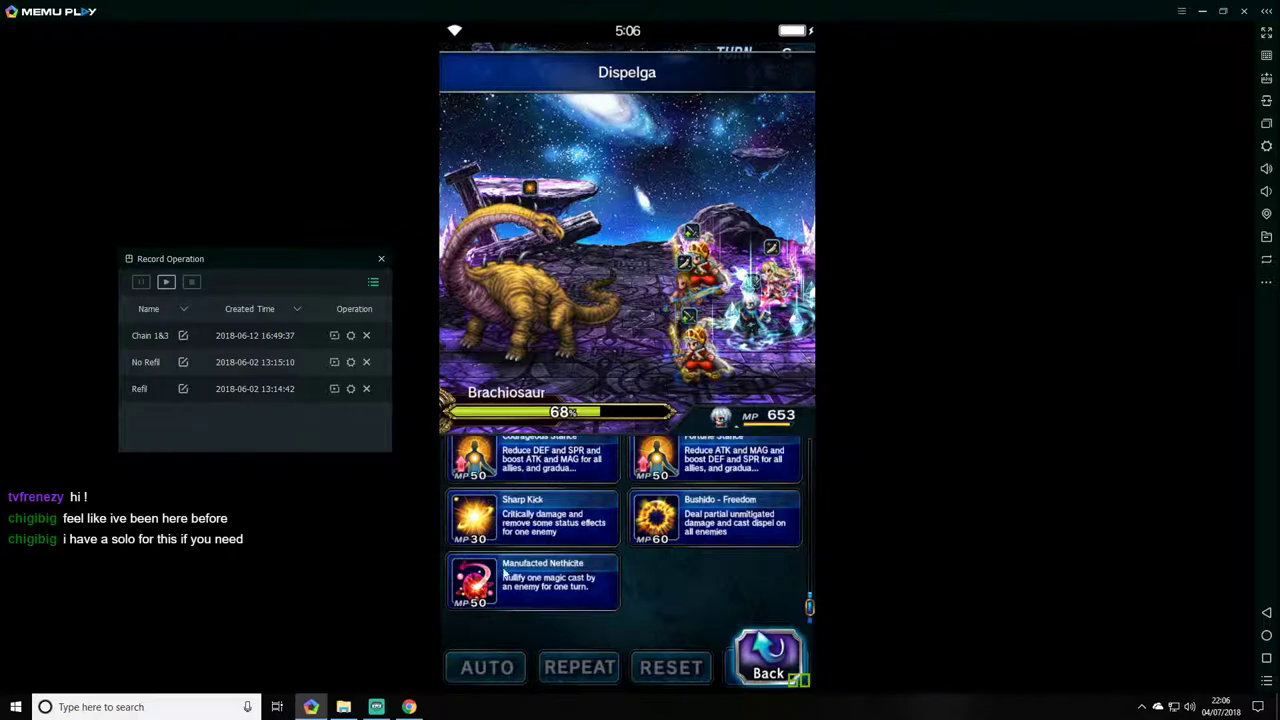
# - Return to the party view and have a unit act, landing a 2933-damage weakness hit
pyautogui.click(768, 660)
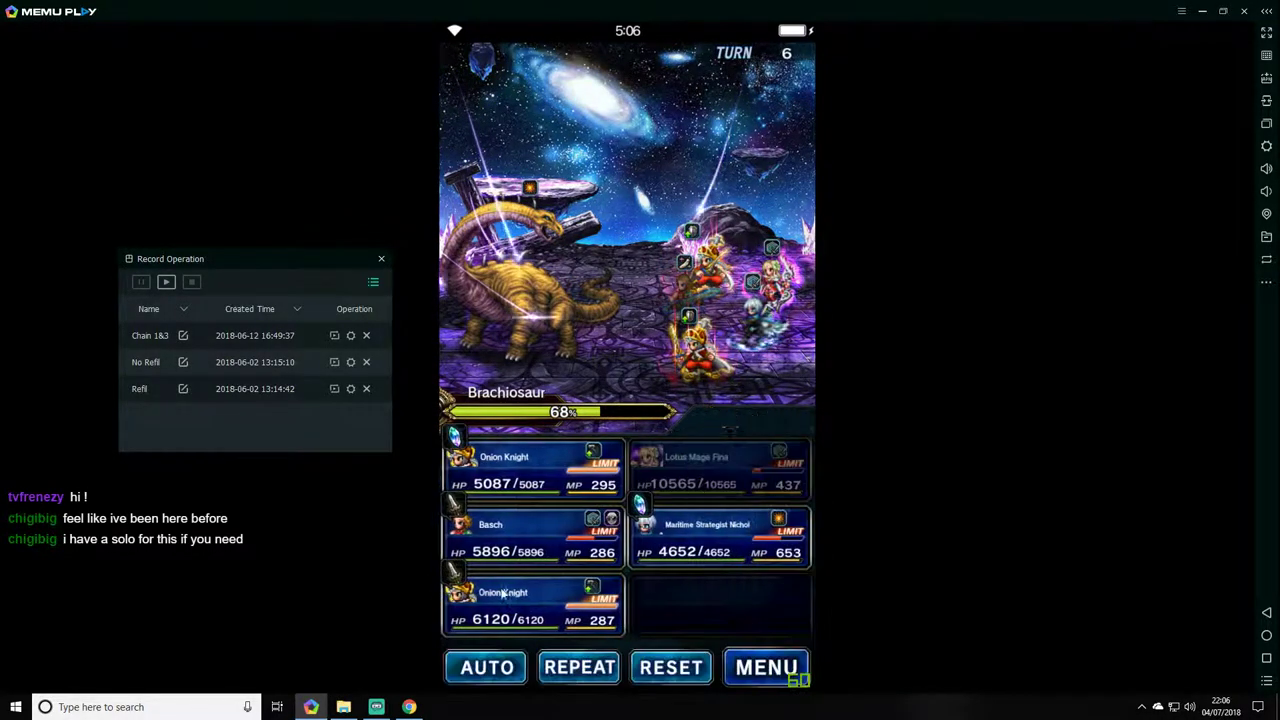
pyautogui.click(768, 668)
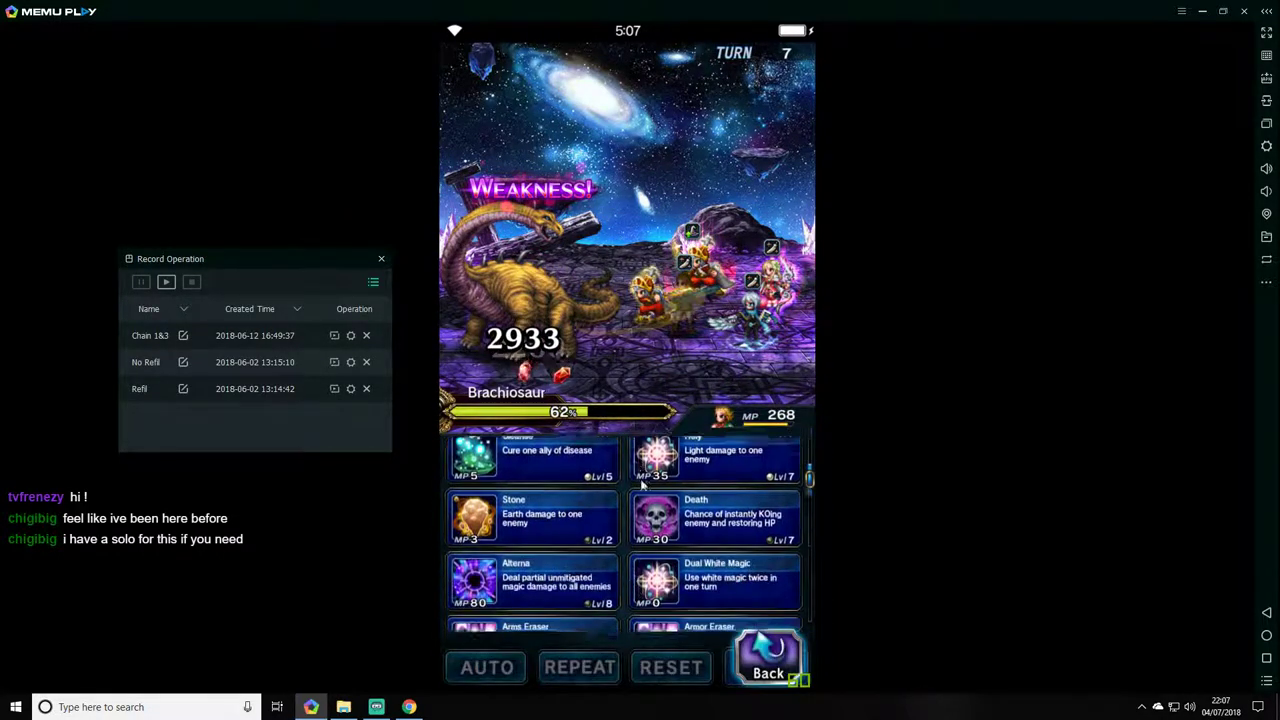
# - Cast Dawn Guard with this unit as the Brachiosaur drops to 9% HP
pyautogui.scroll(-3)
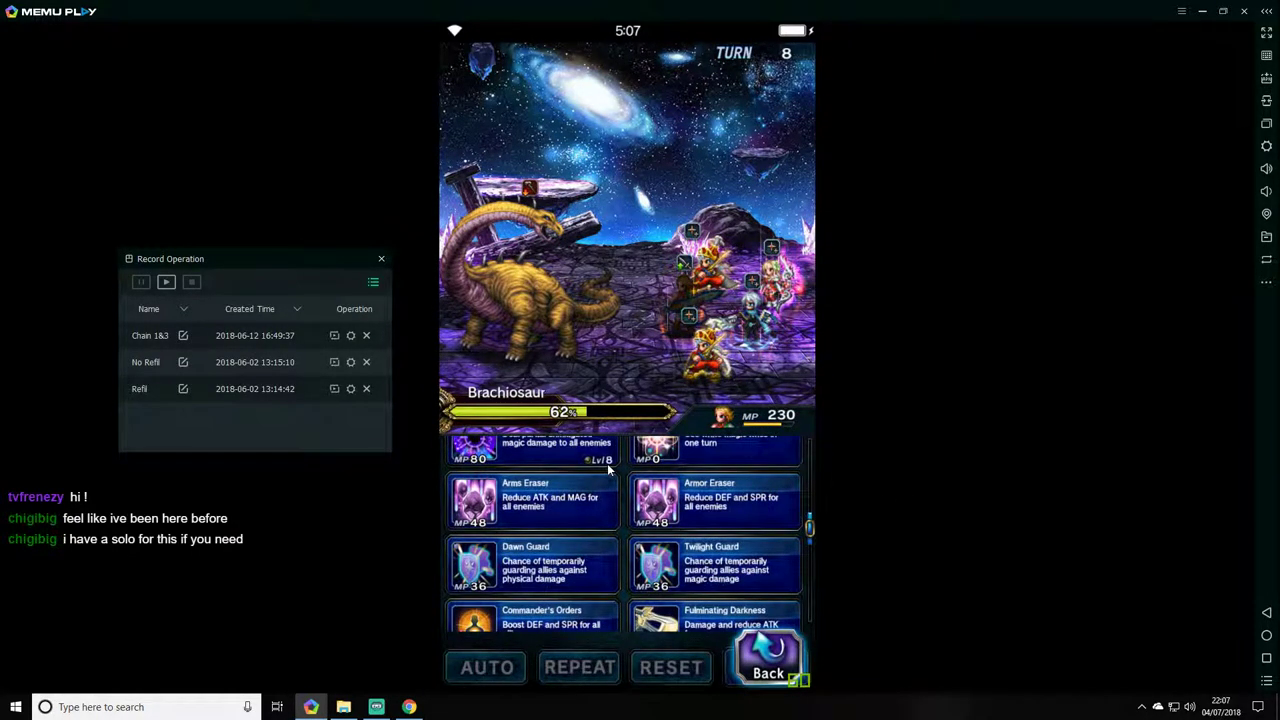
pyautogui.moveTo(544, 352)
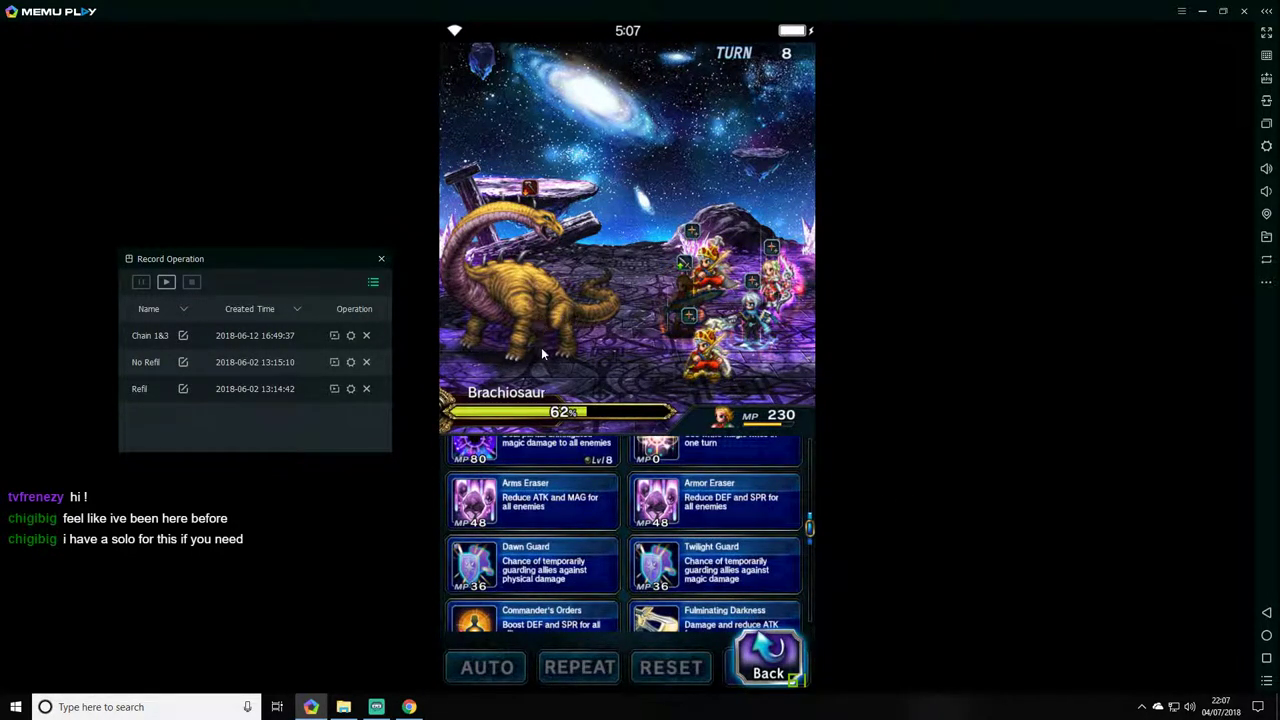
pyautogui.click(768, 668)
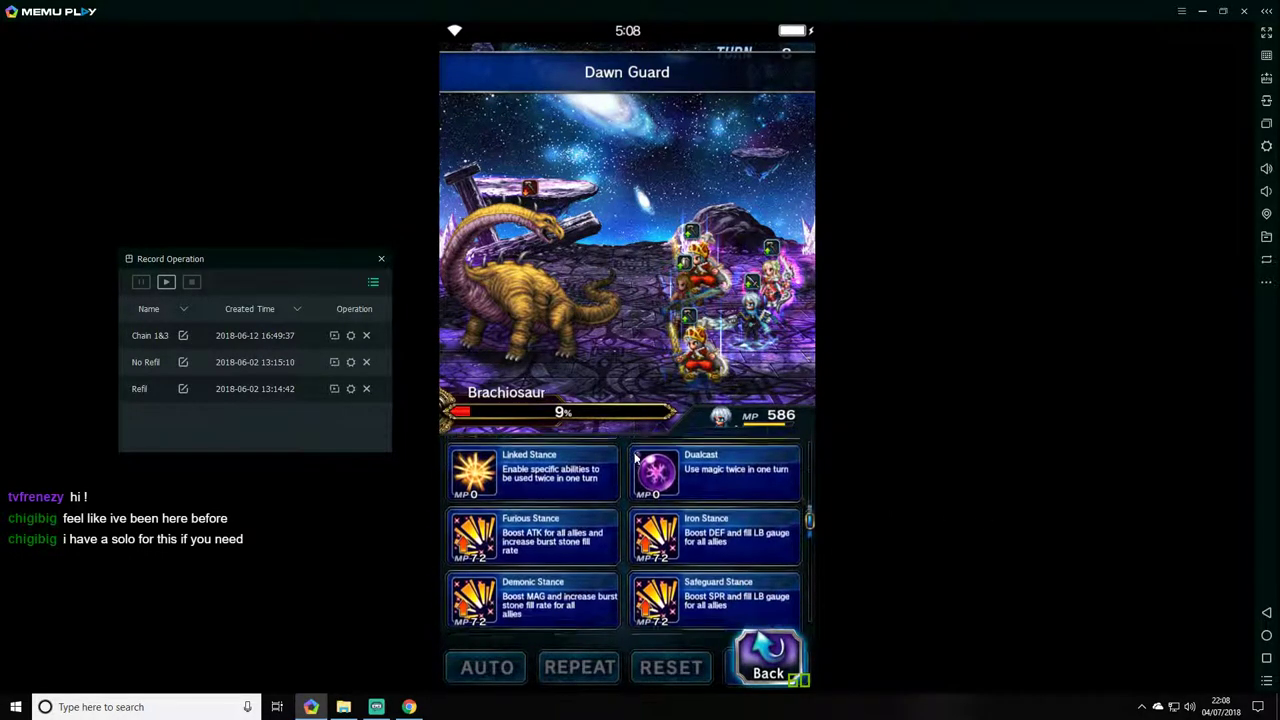
# - Scroll Lotus Mage Fina's white magic list at the start of turn 9
pyautogui.scroll(-3)
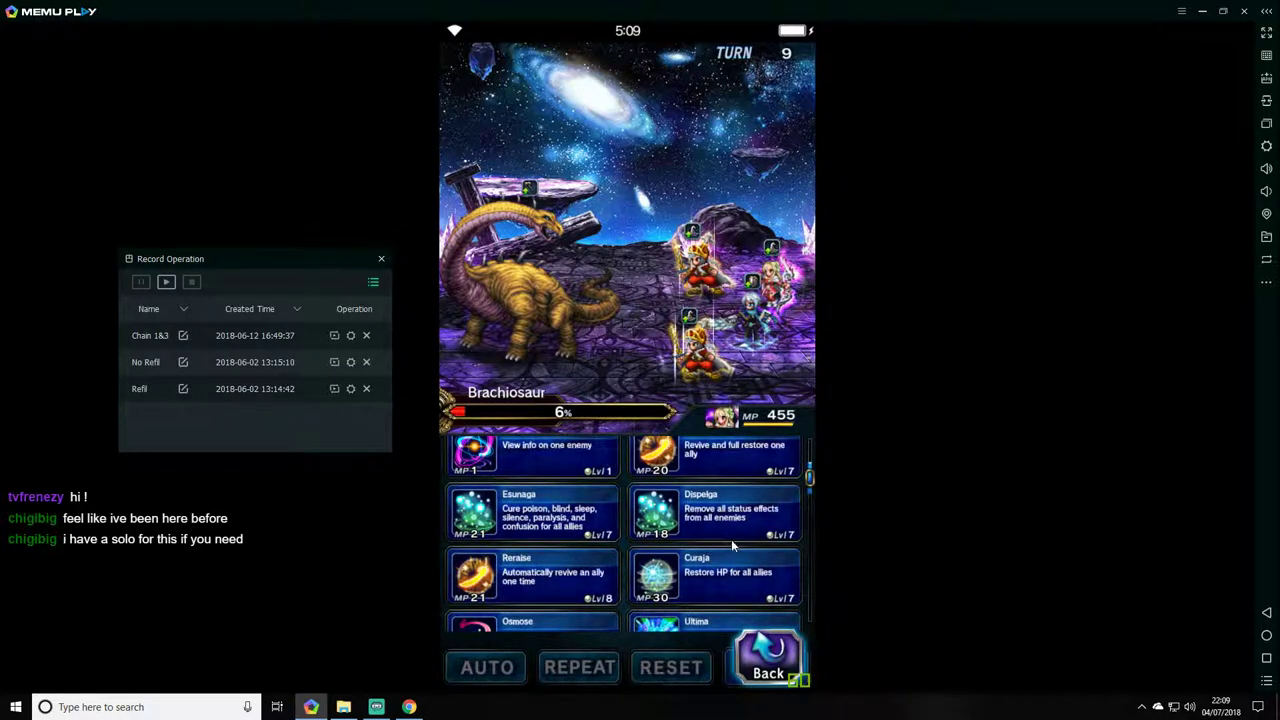
# - Leave Fina's list and bring up Orion Knight's sword abilities, including Orion Cutter
pyautogui.scroll(-3)
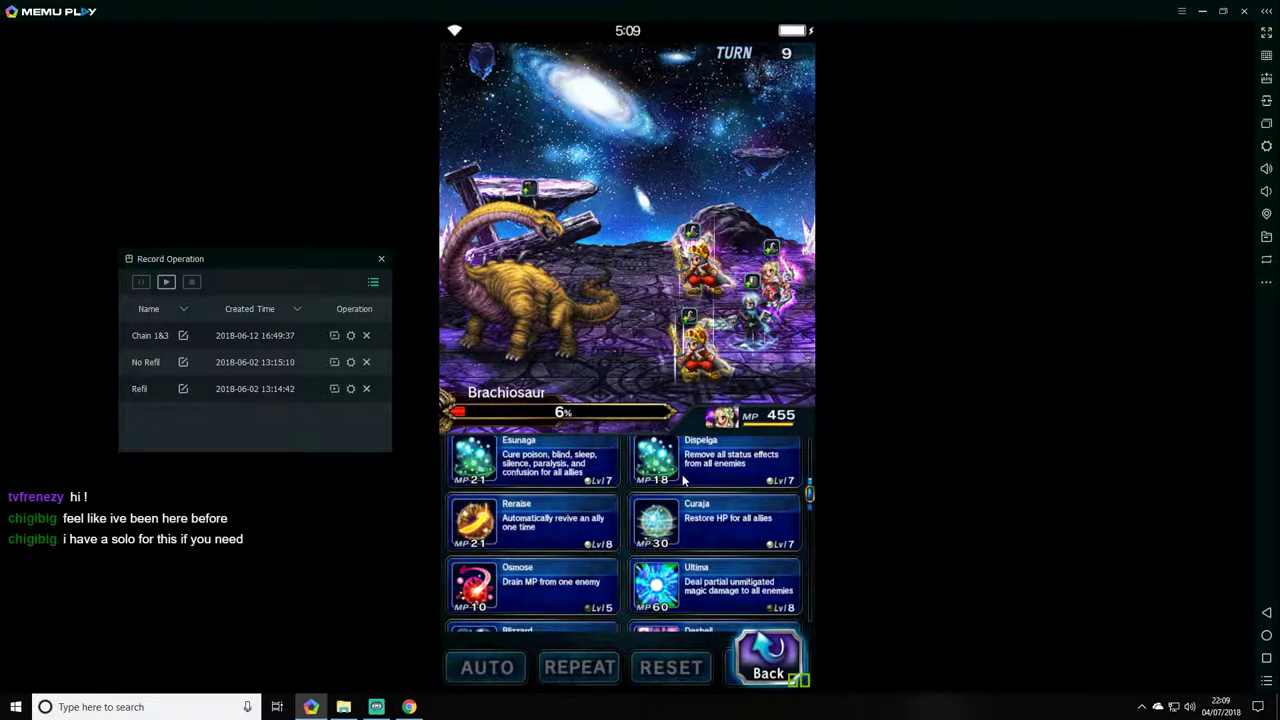
pyautogui.moveTo(528, 568)
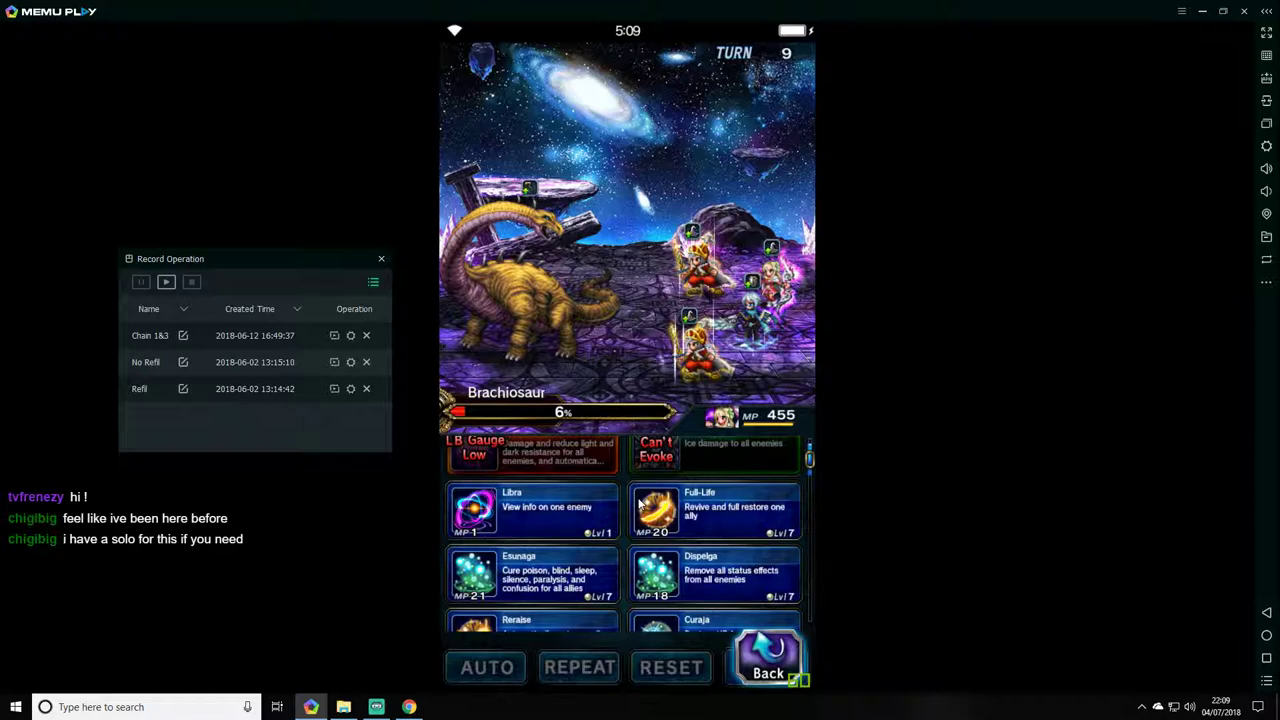
pyautogui.moveTo(604, 532)
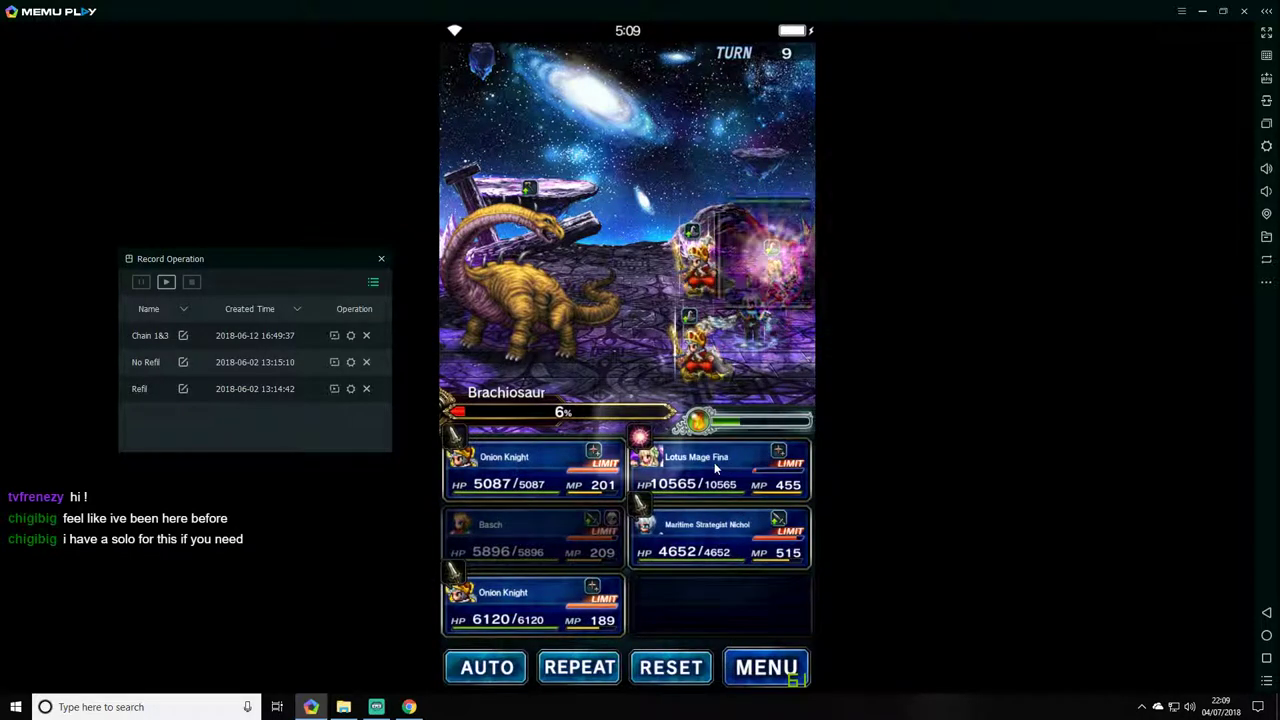
pyautogui.click(766, 668)
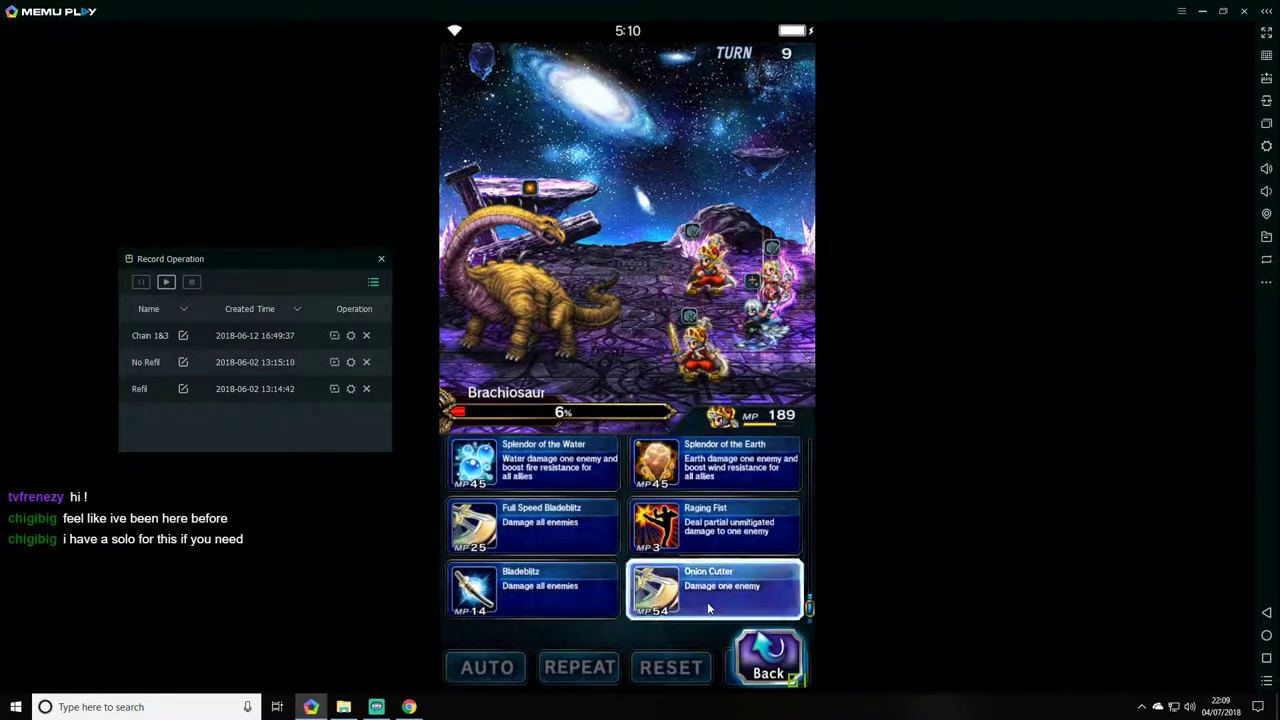
pyautogui.click(714, 590)
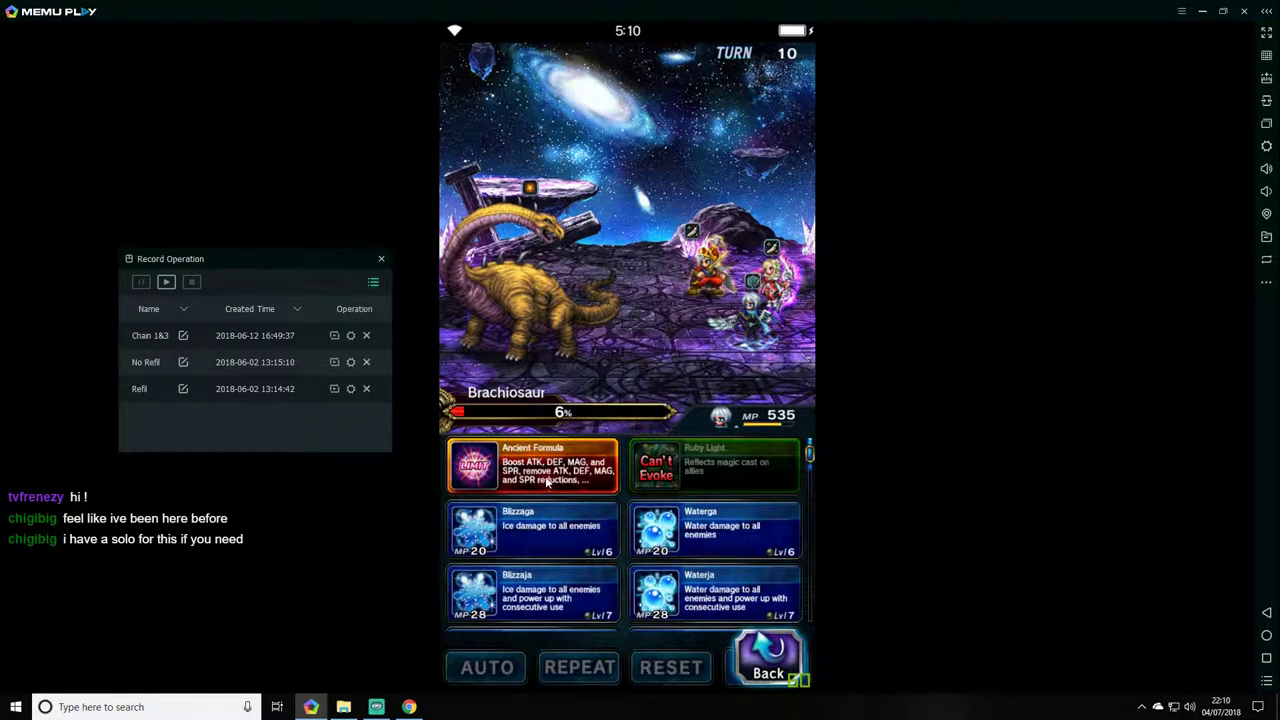
pyautogui.moveTo(590, 480)
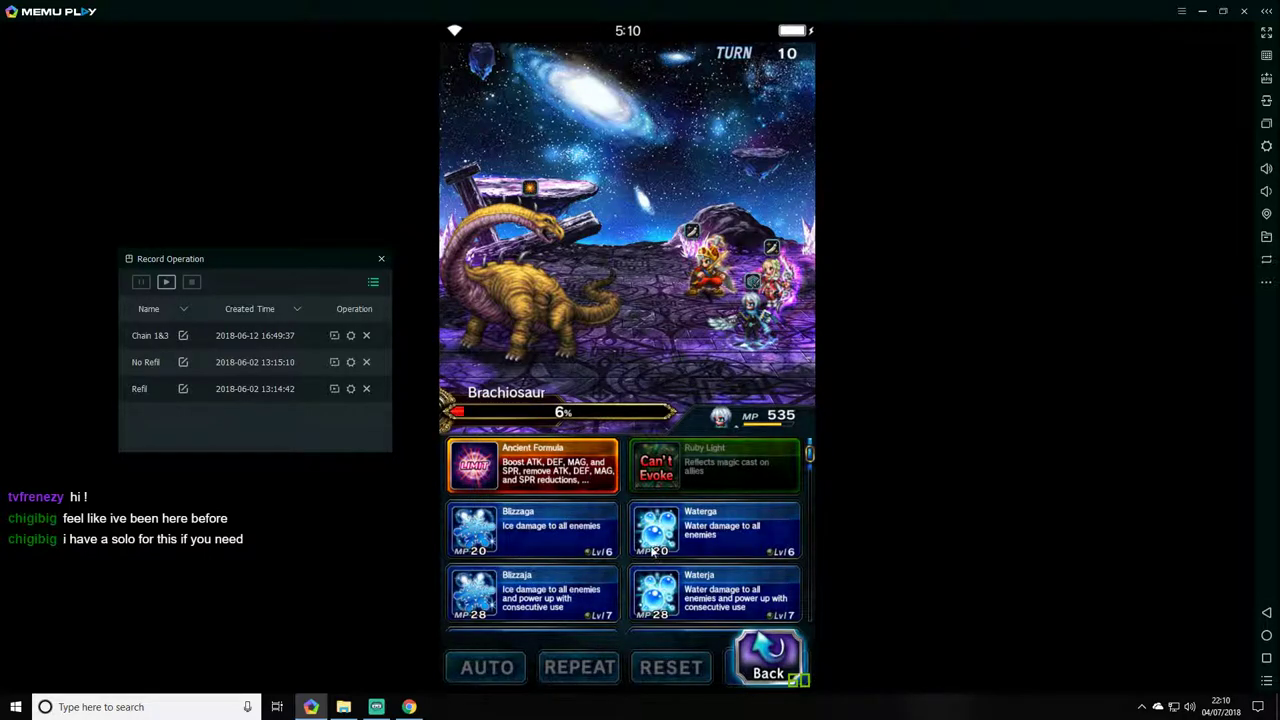
pyautogui.moveTo(530, 488)
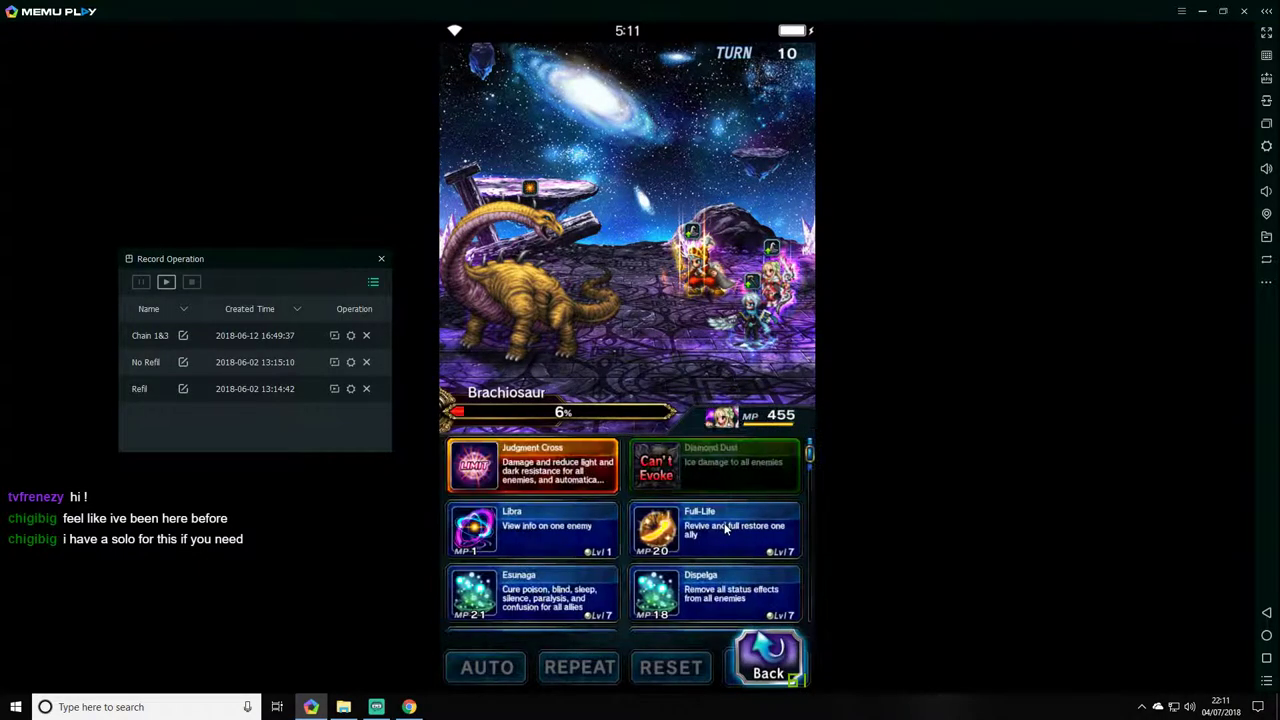
pyautogui.scroll(-3)
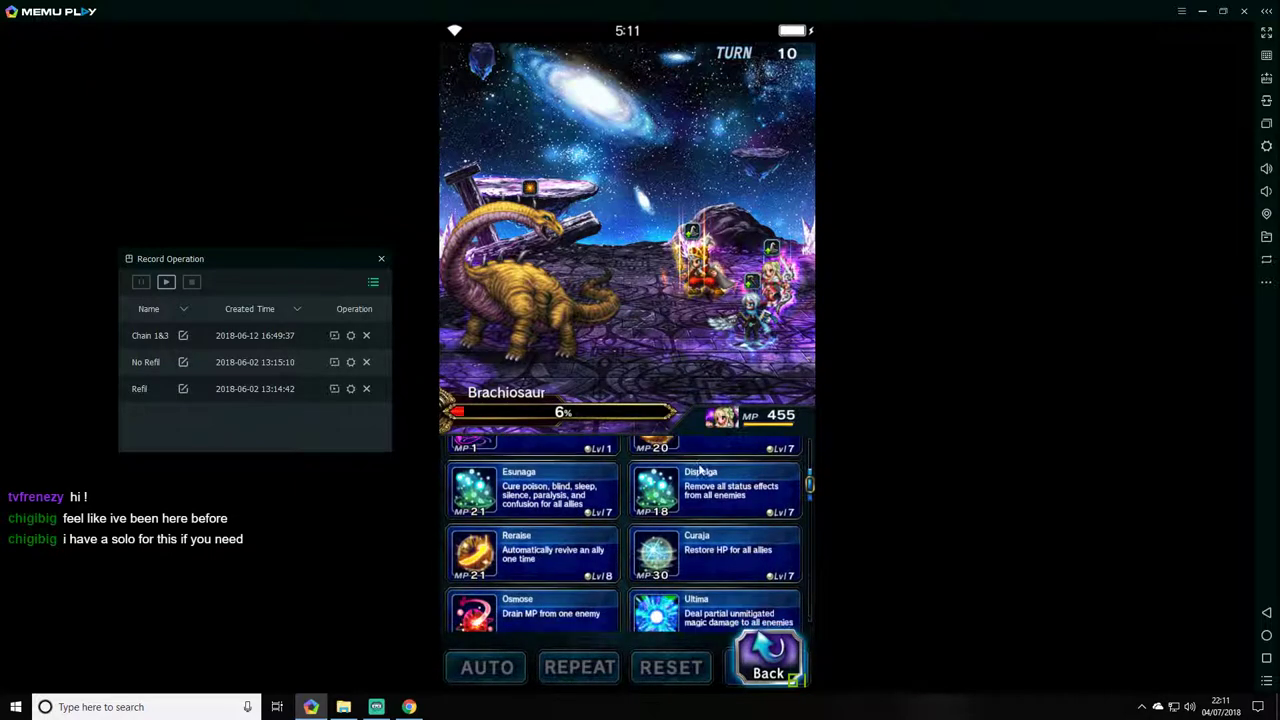
pyautogui.scroll(-3)
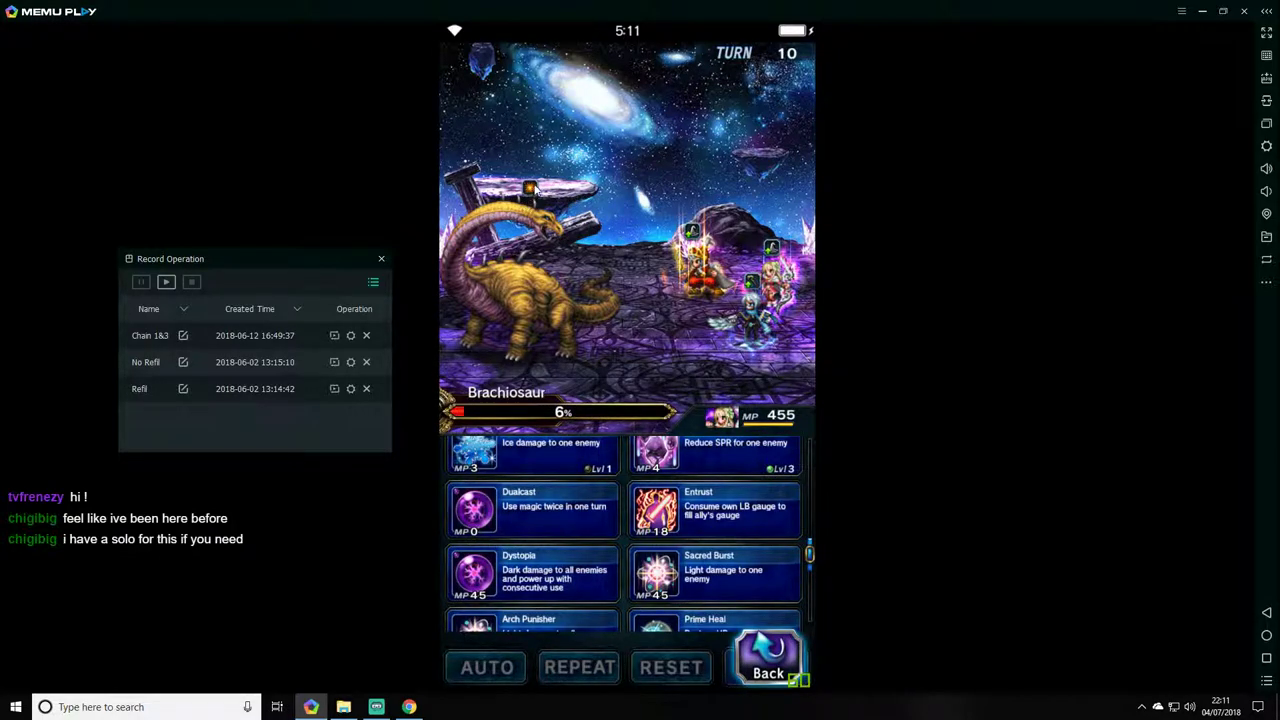
pyautogui.scroll(-3)
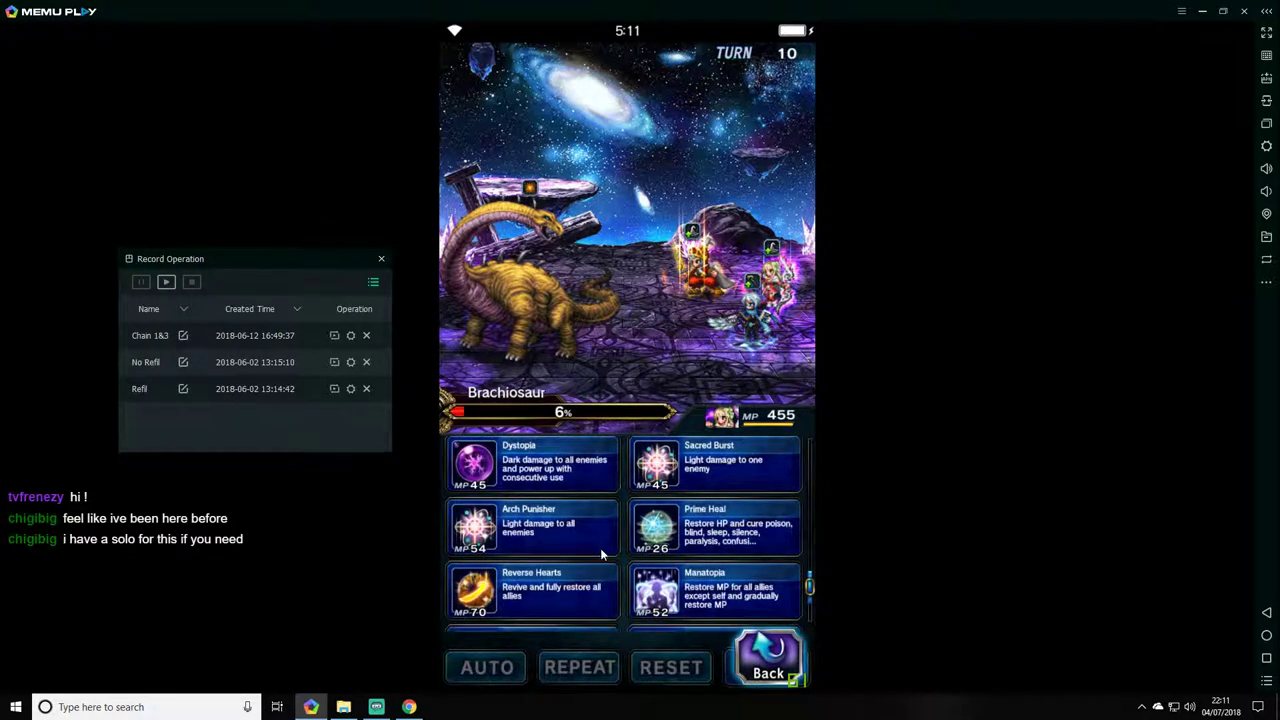
pyautogui.scroll(-3)
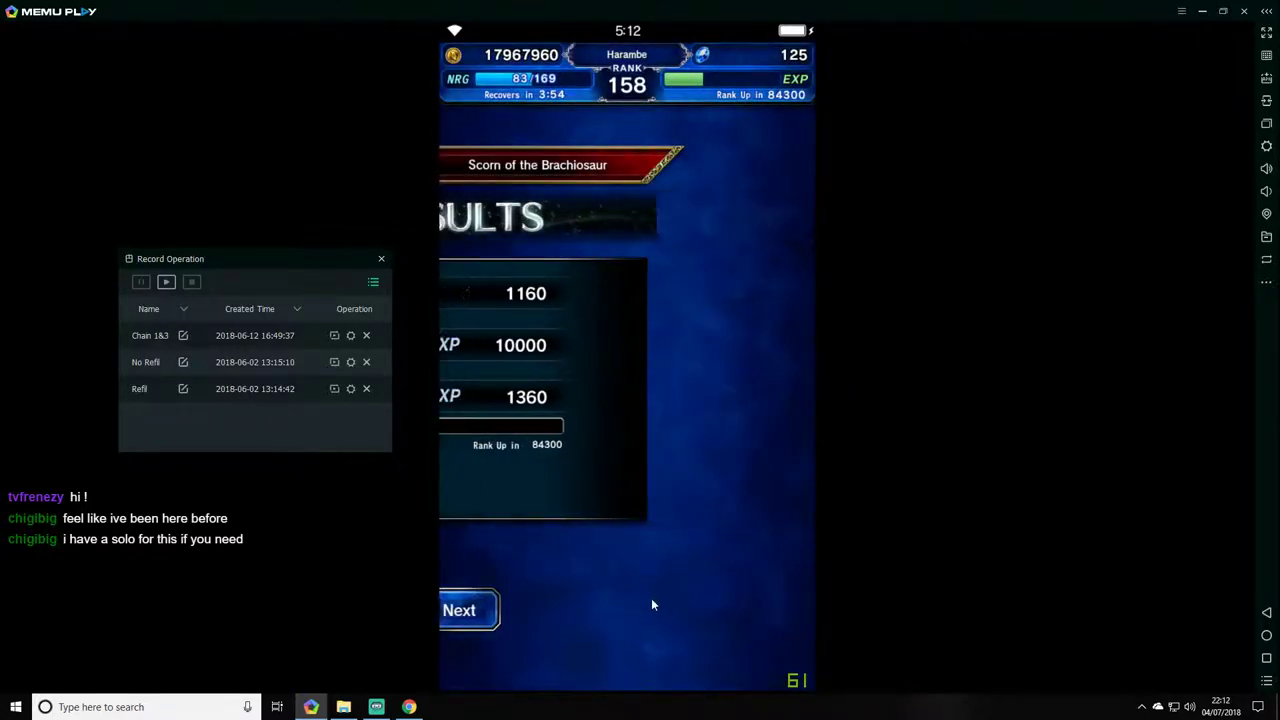
# - Advance past the Results and the four Complete Scorn of the Brachiosaur rewards
pyautogui.click(460, 610)
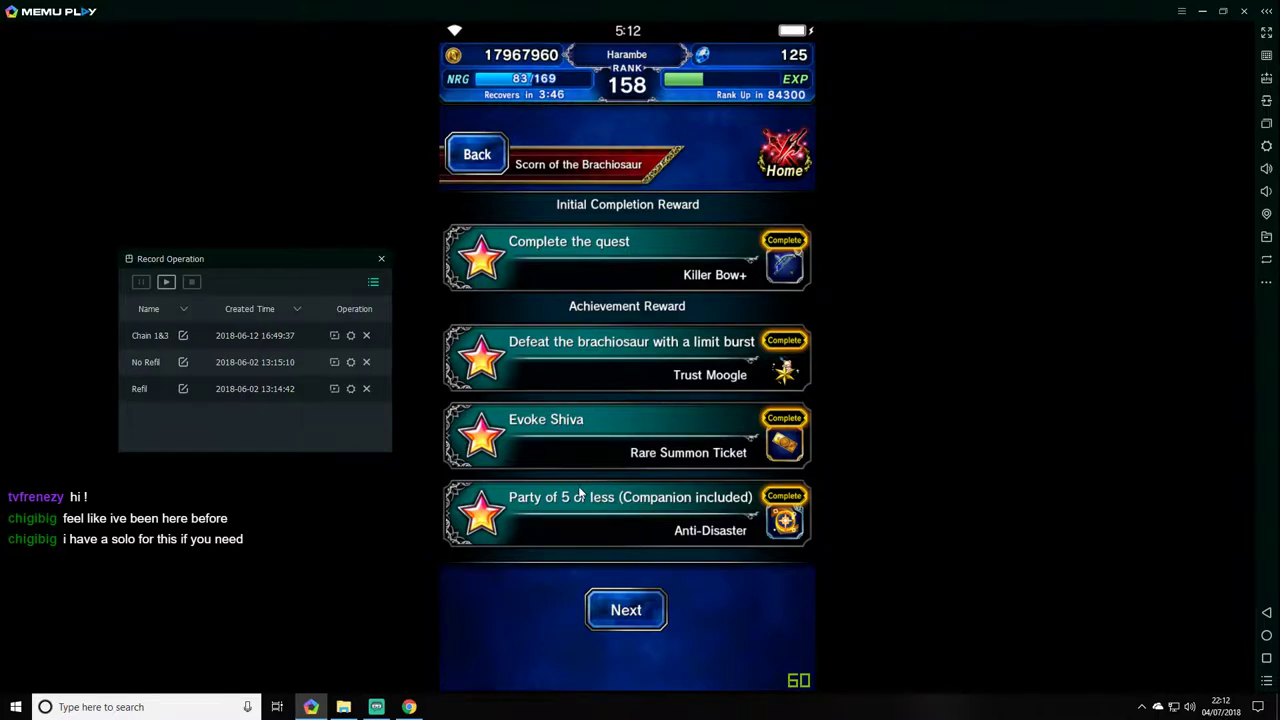
pyautogui.moveTo(504, 540)
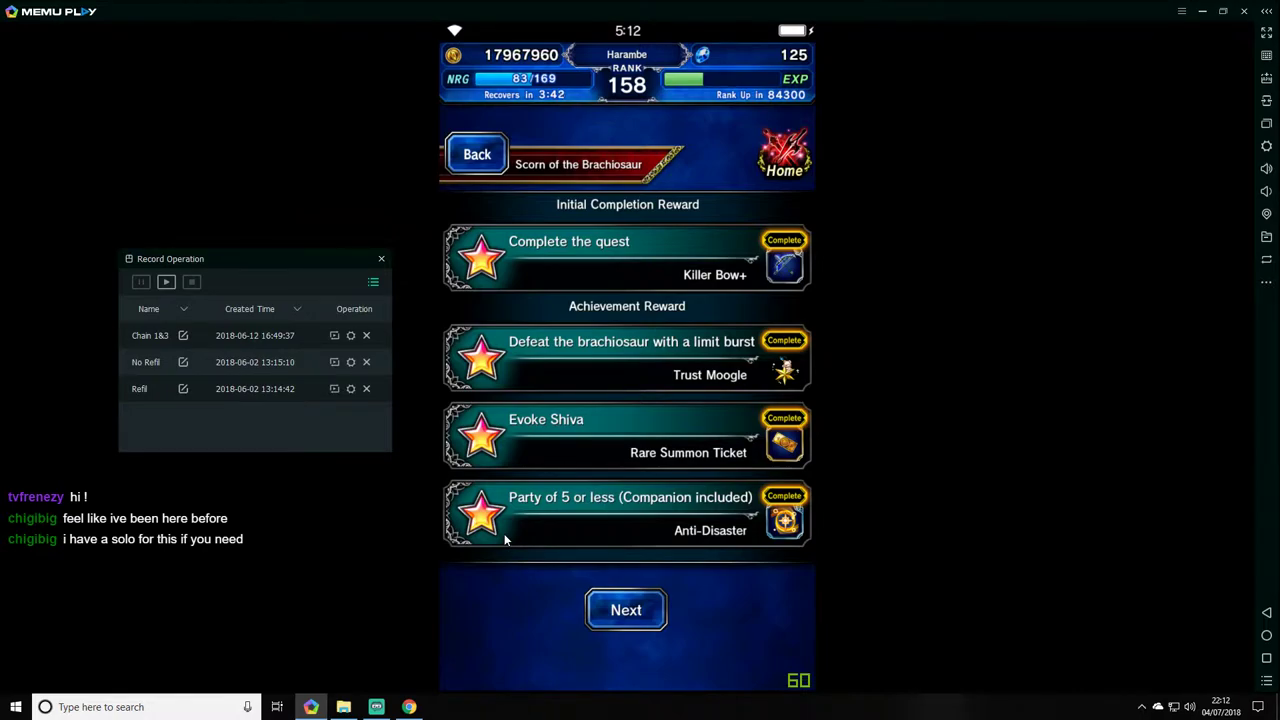
pyautogui.click(624, 610)
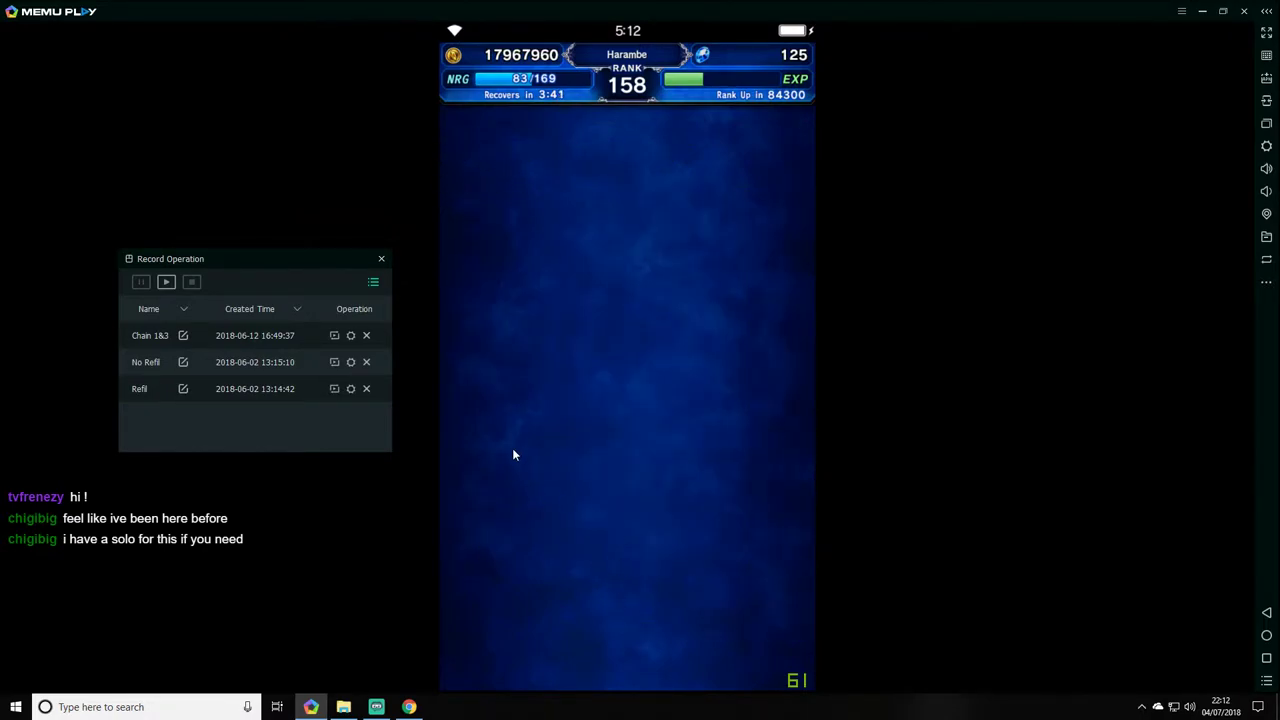